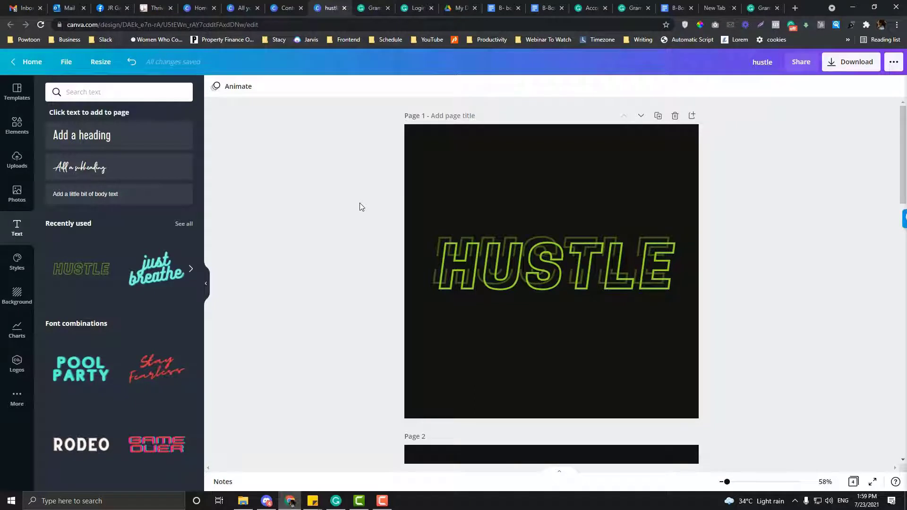
Add the recently used outlined green HUSTLE text style from the Text panel onto page 2
scroll("down", 3)
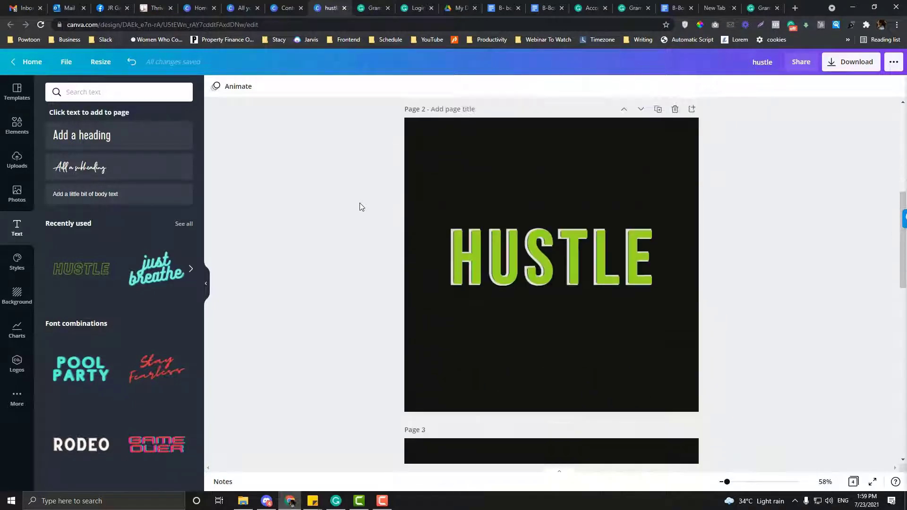
scroll("down", 3)
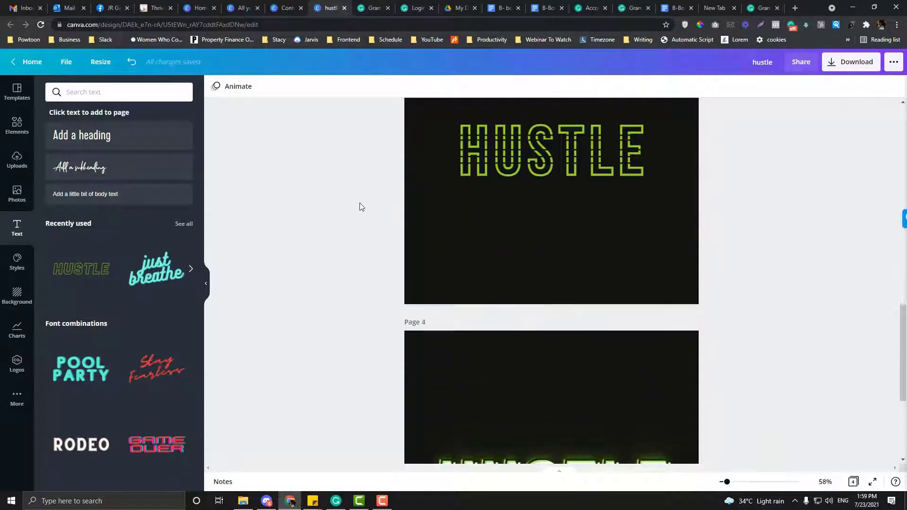
scroll("down", 3)
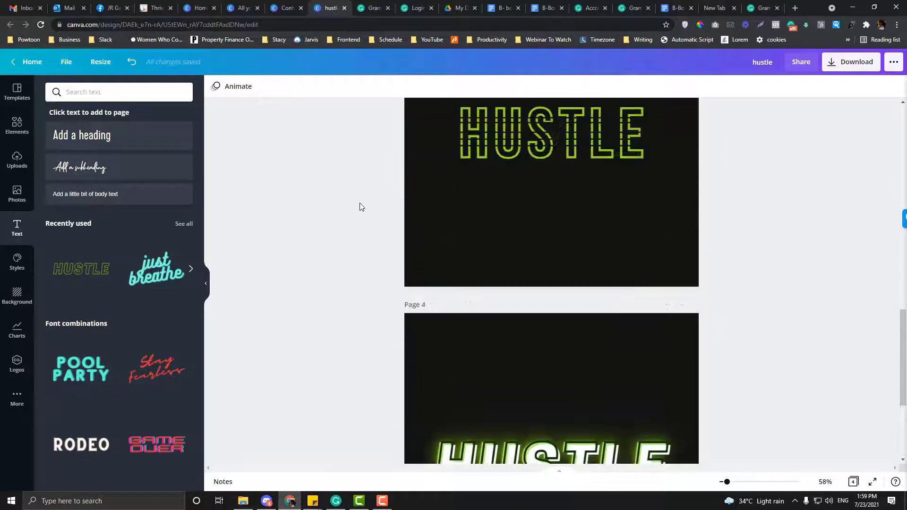
scroll("up", 3)
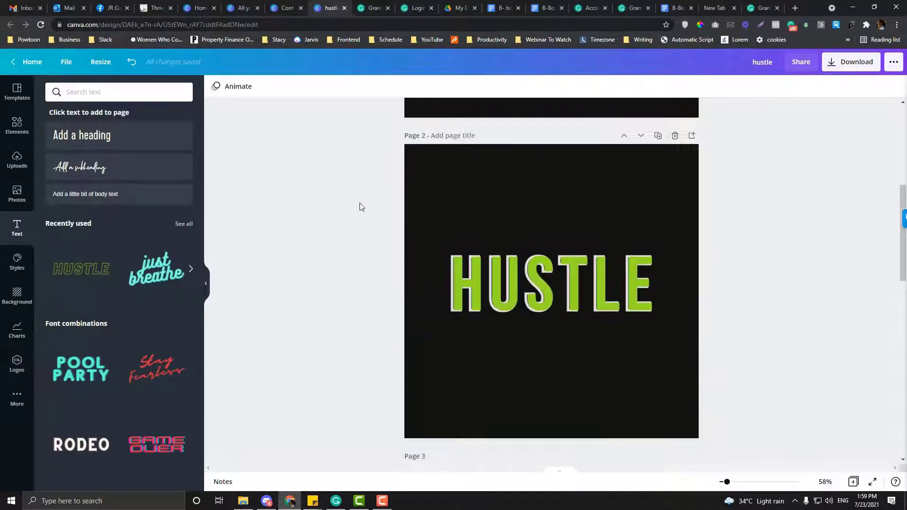
scroll("up", 3)
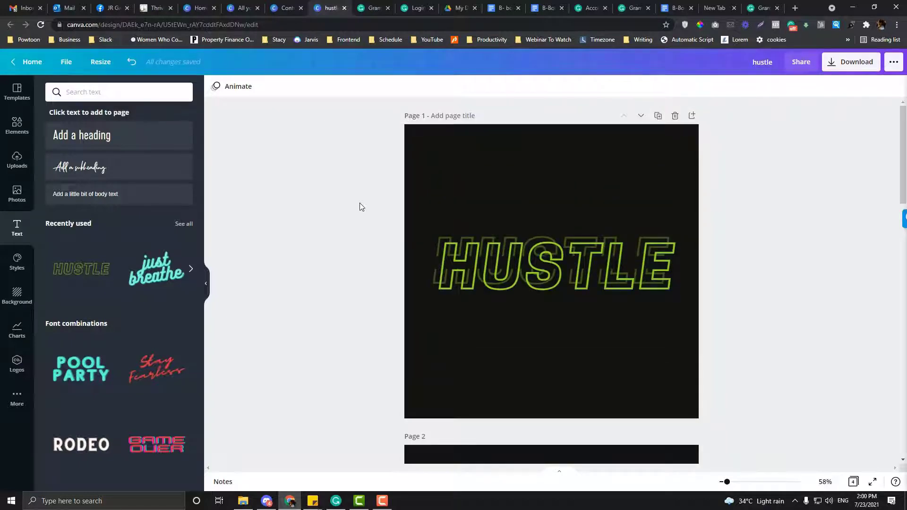
mouse_move(33, 180)
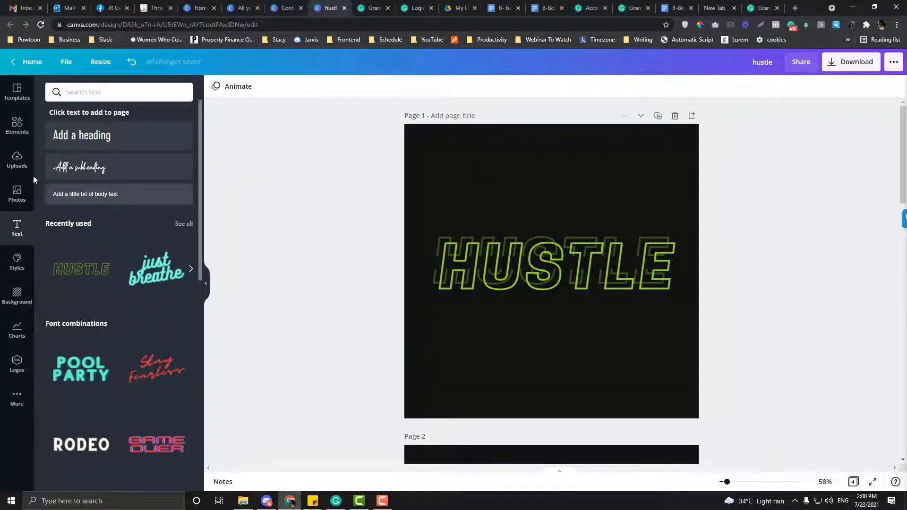
left_click(17, 92)
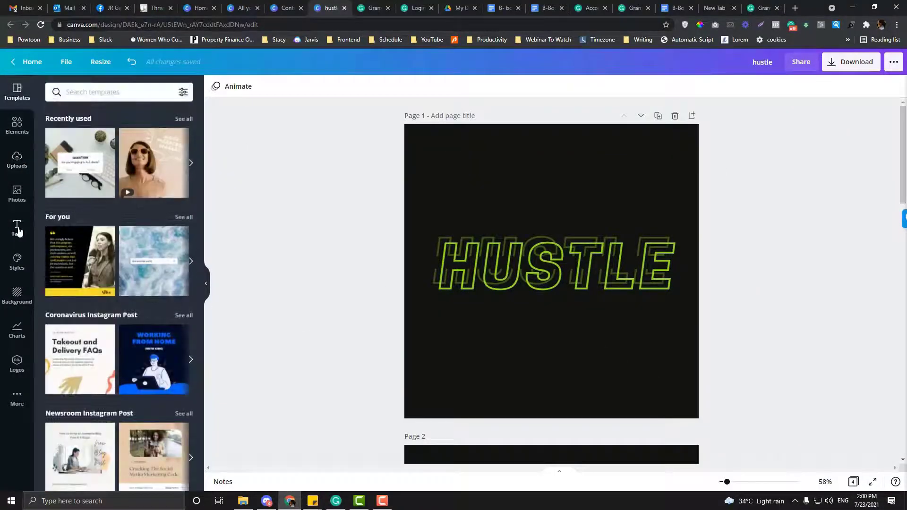
left_click(17, 228)
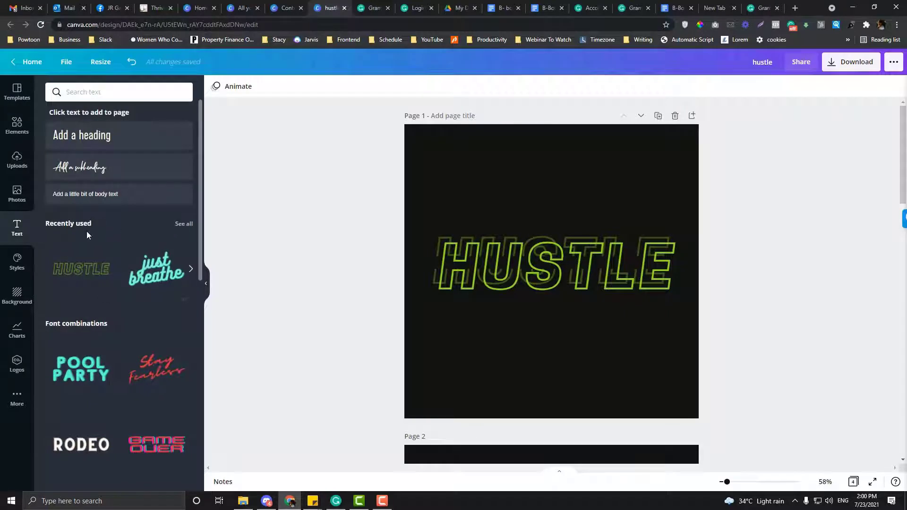
mouse_move(749, 149)
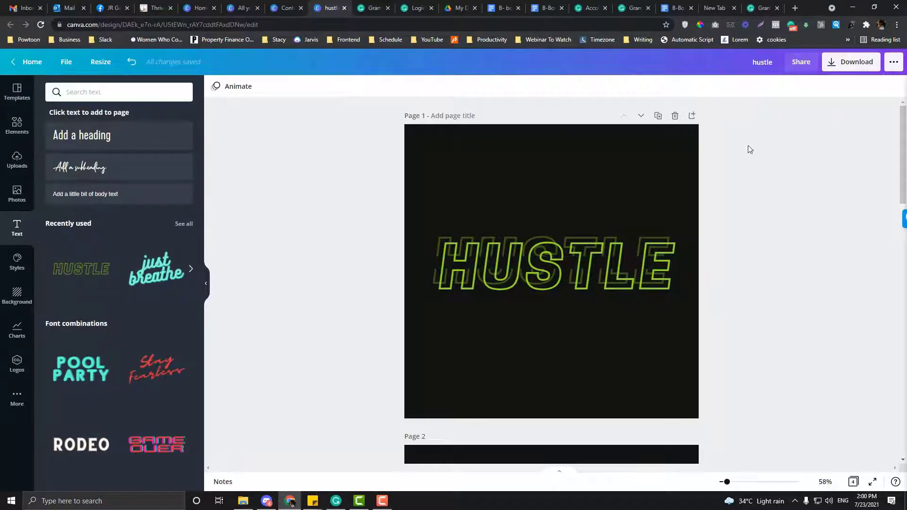
scroll("down", 3)
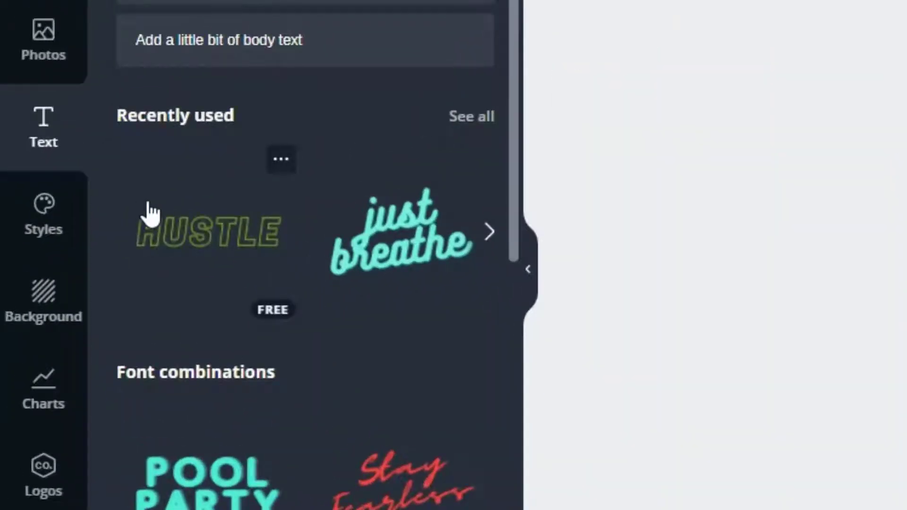
left_click(207, 230)
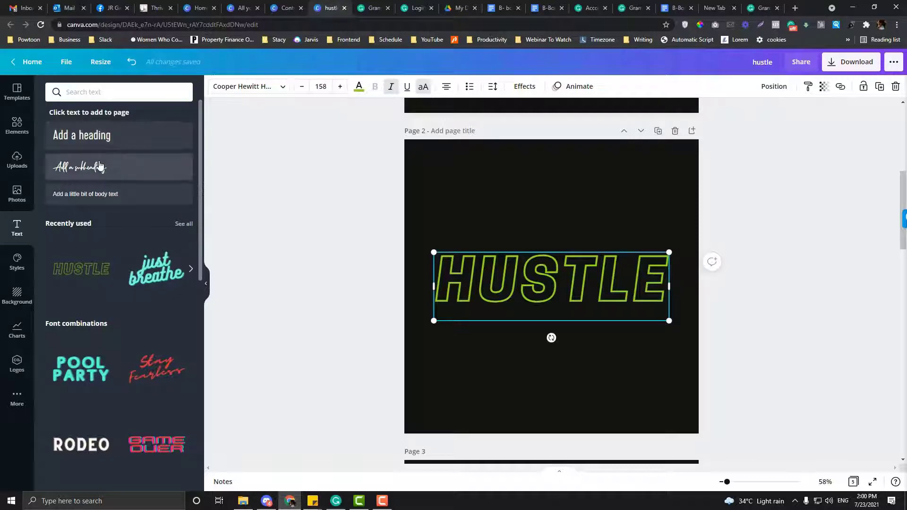
mouse_move(106, 283)
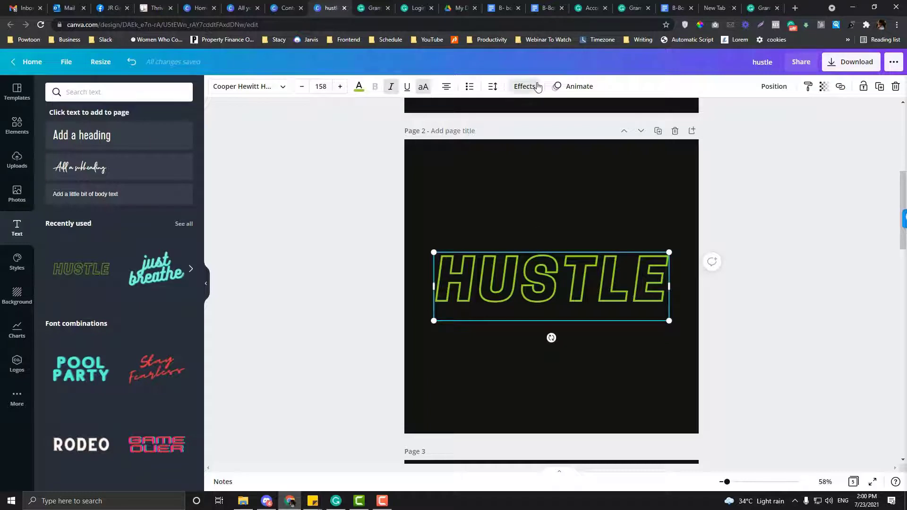
left_click(523, 86)
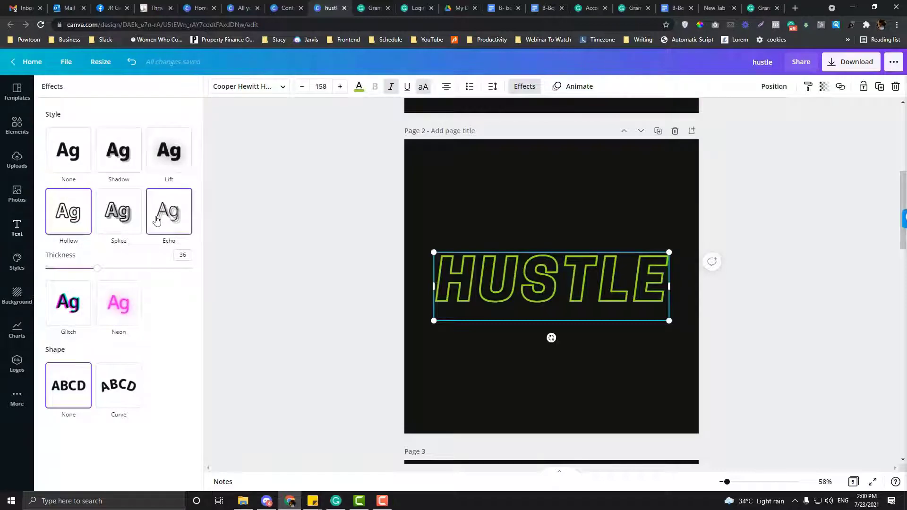
left_click(17, 228)
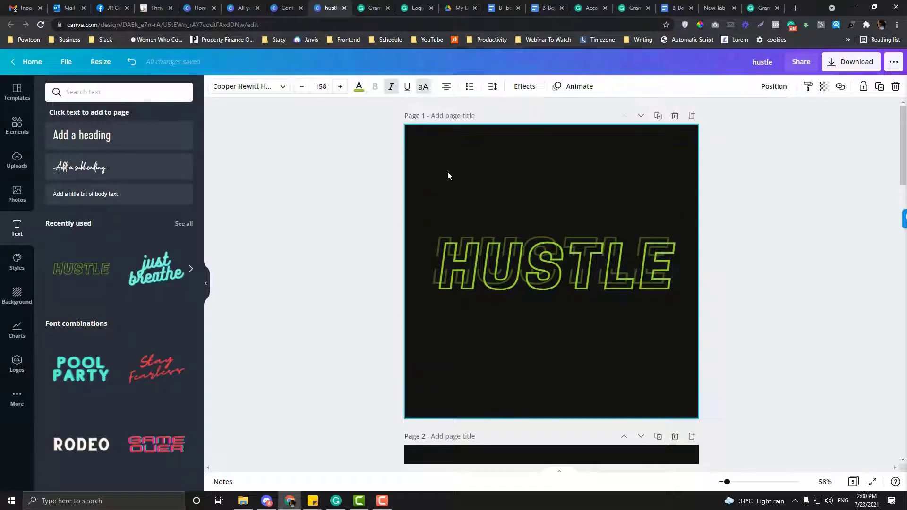
Keep the Hollow effect on both HUSTLE texts so two hollow green copies sit stacked on page 2
left_click(323, 243)
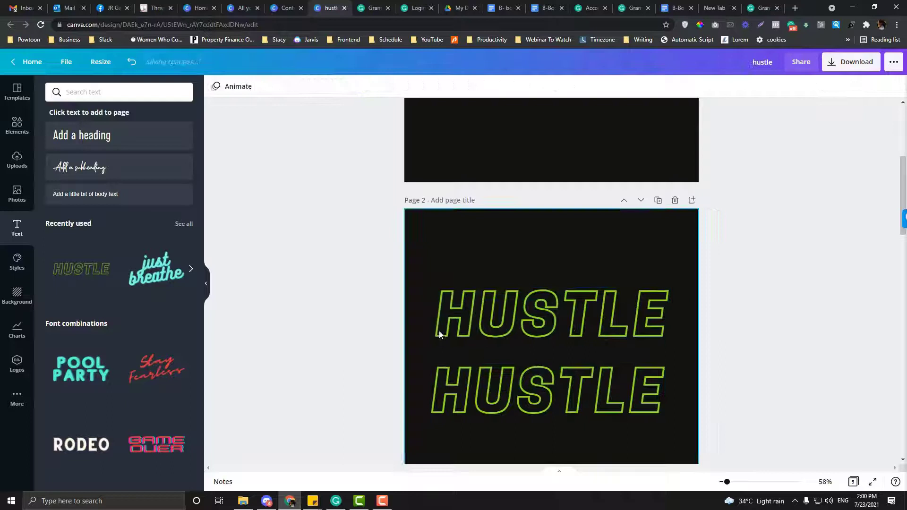
left_click(550, 316)
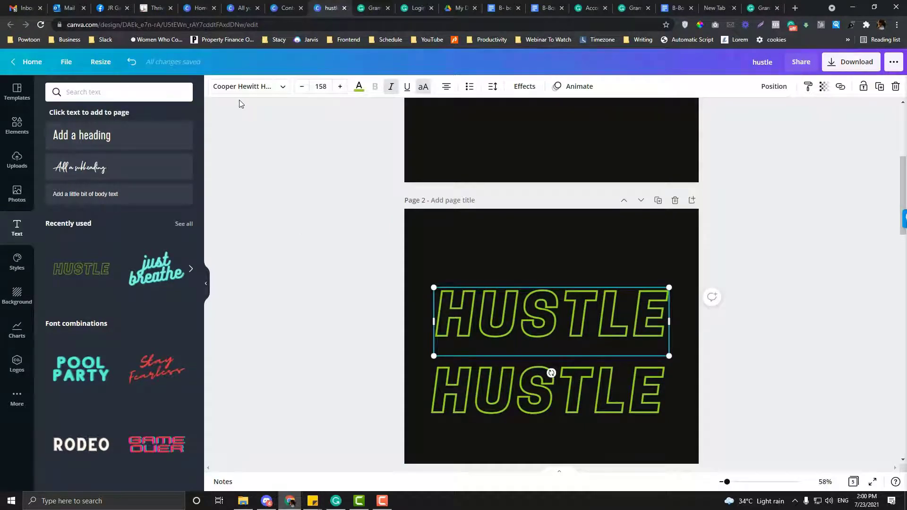
mouse_move(326, 290)
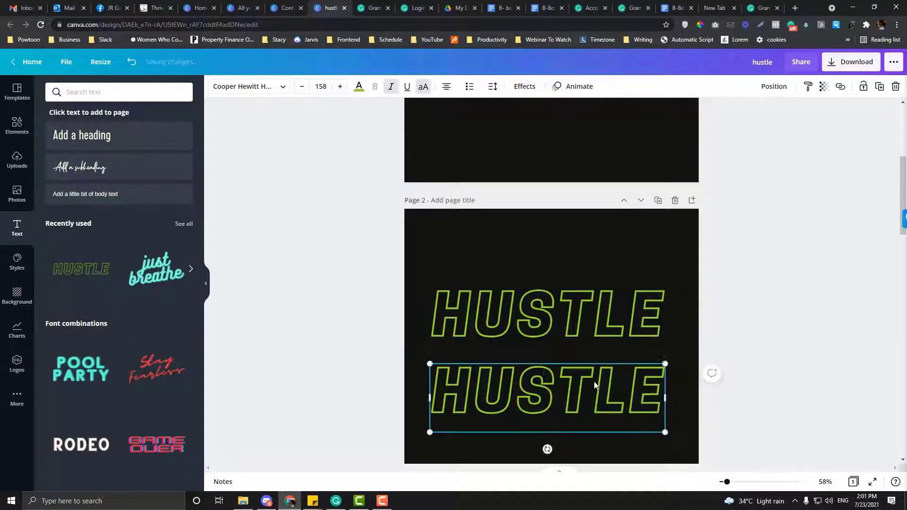
left_click(523, 86)
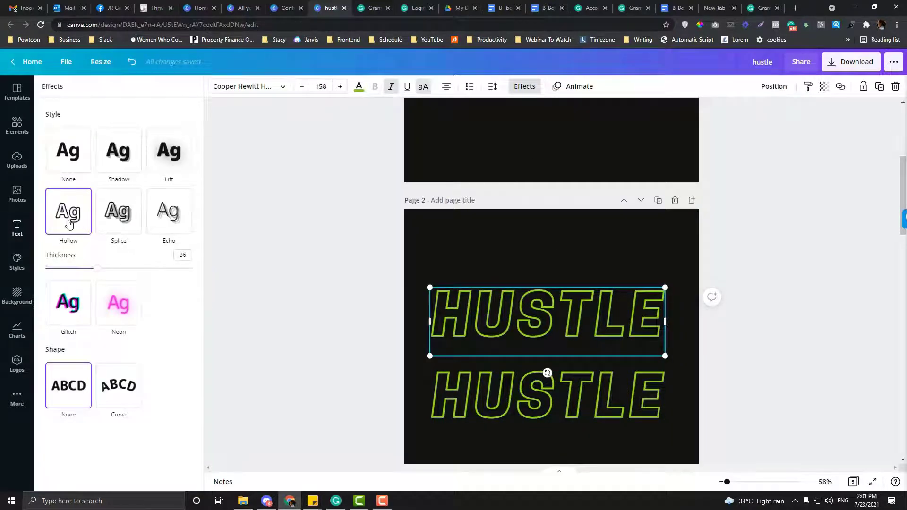
left_click(17, 228)
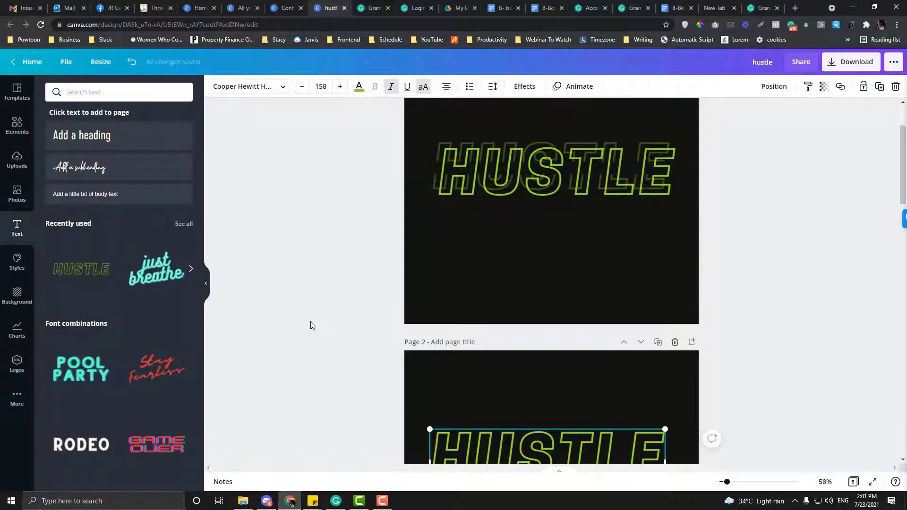
scroll("down", 3)
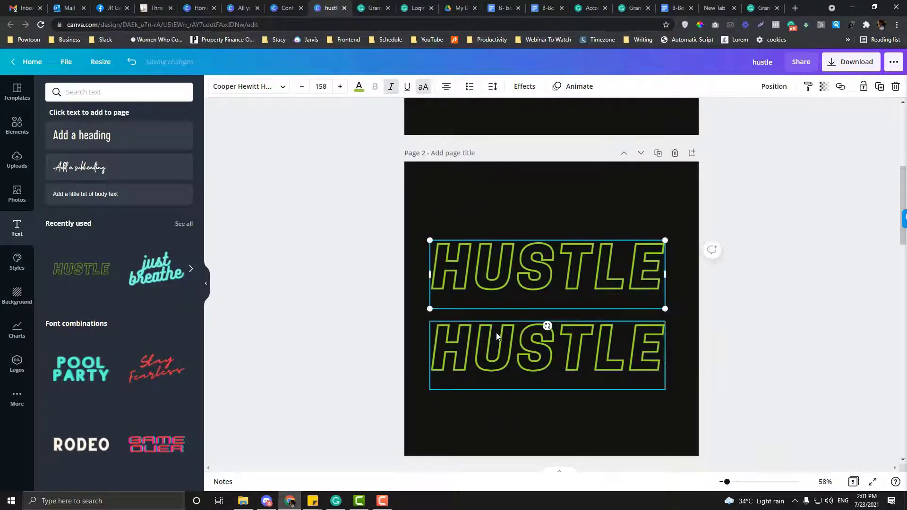
left_click(494, 272)
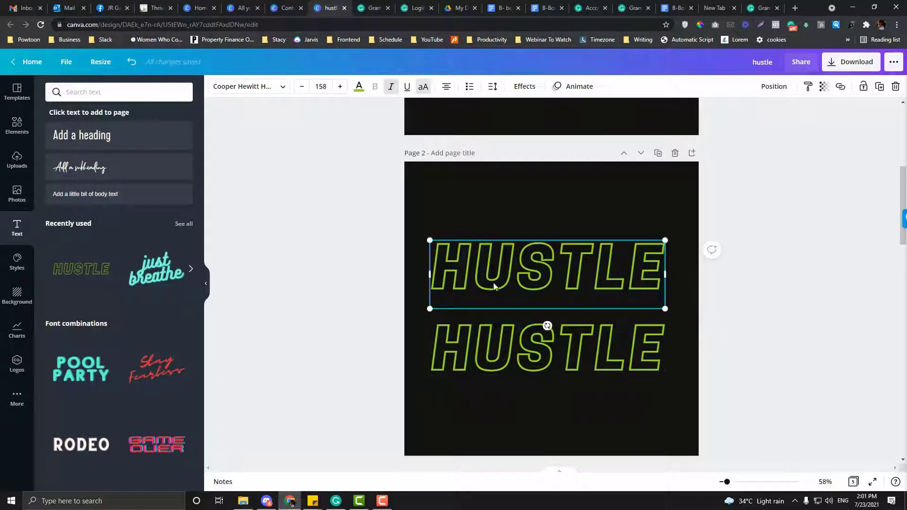
Fade the upper HUSTLE and colour the bar across it with the dark document background colour
left_click(17, 194)
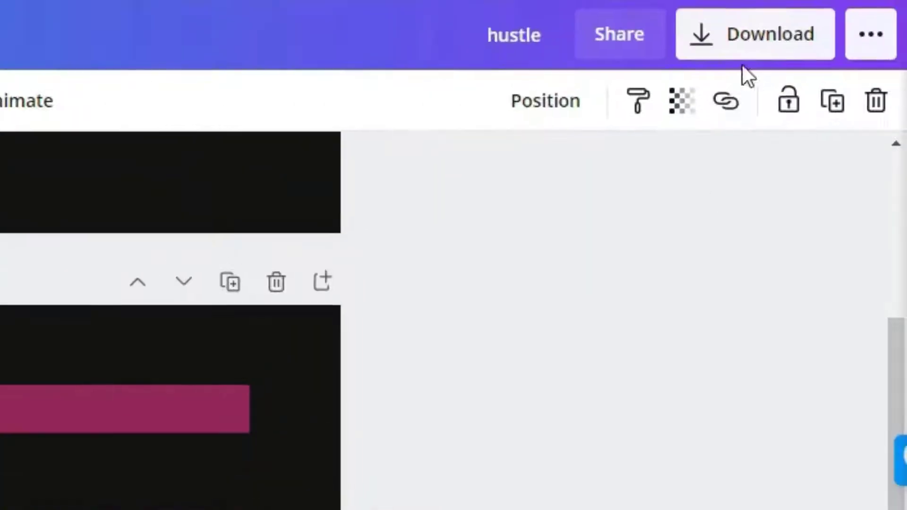
left_click(681, 101)
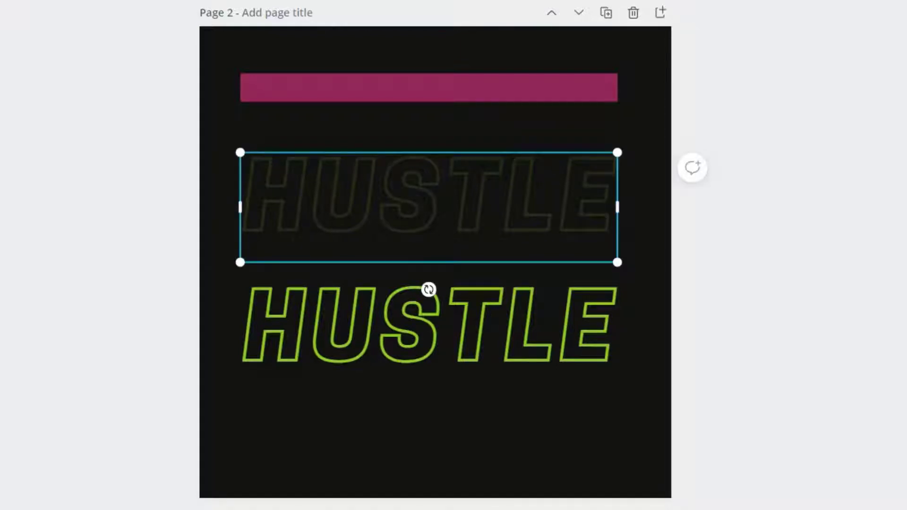
mouse_move(820, 142)
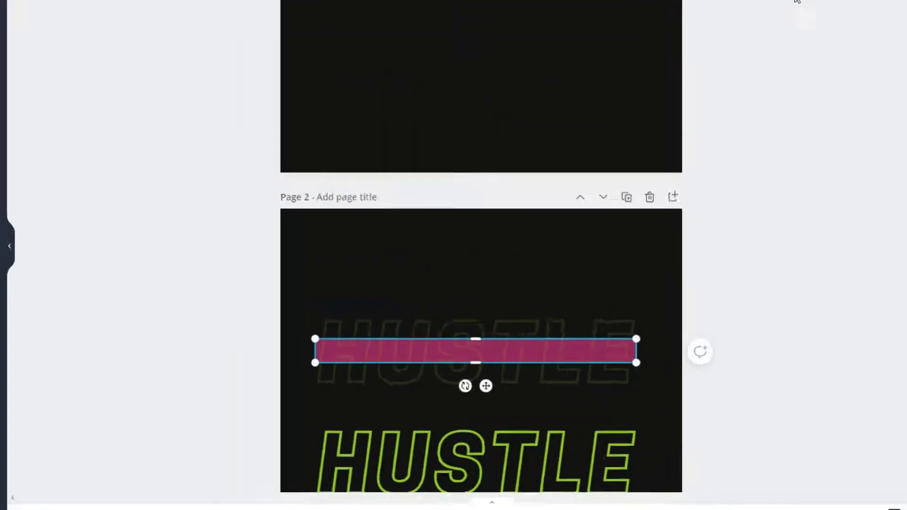
left_click(774, 86)
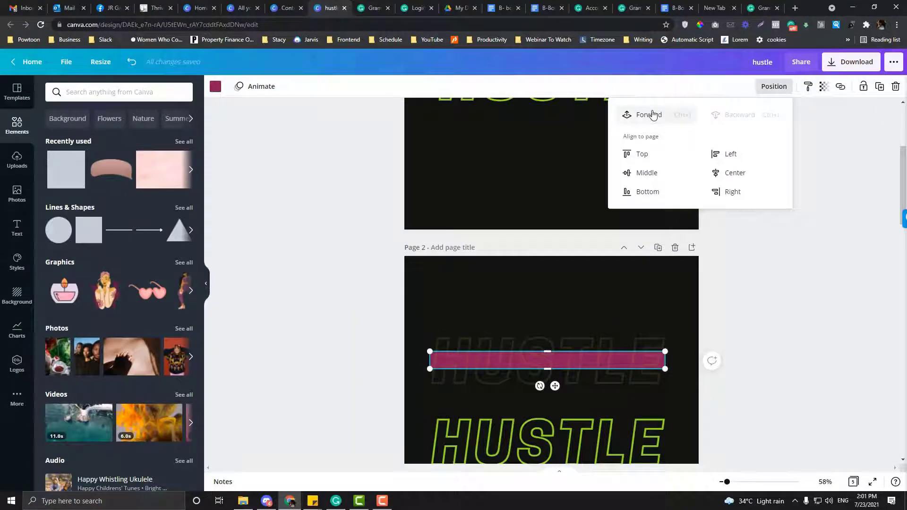
left_click(215, 86)
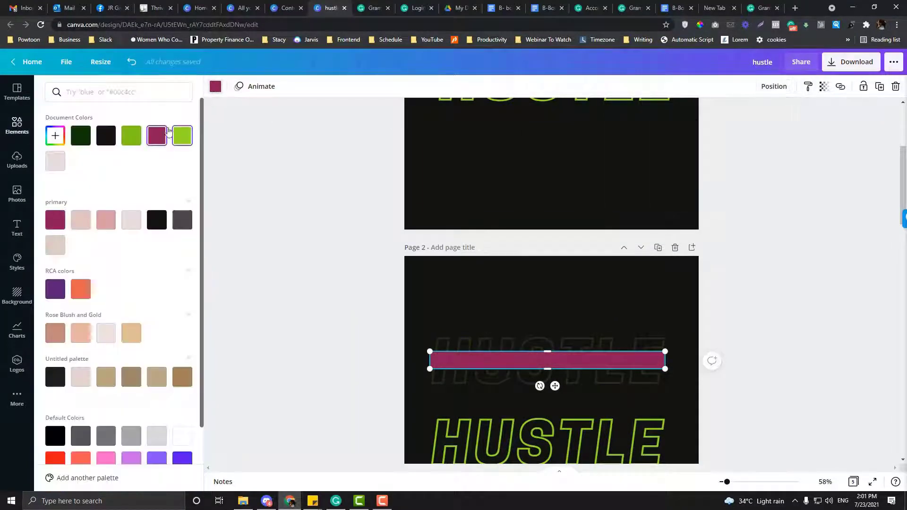
left_click(17, 126)
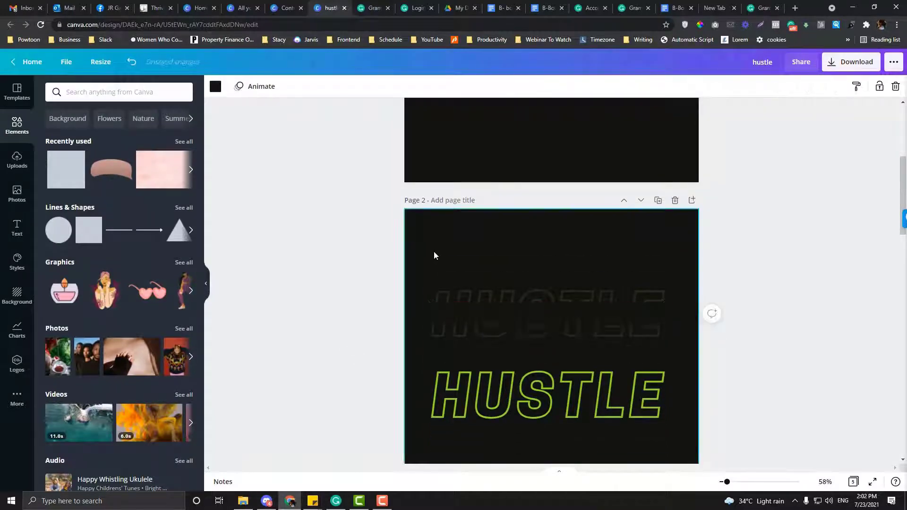
Move the dimmed copy directly behind the green outlined HUSTLE, centred on page 2, then deselect
left_click(518, 225)
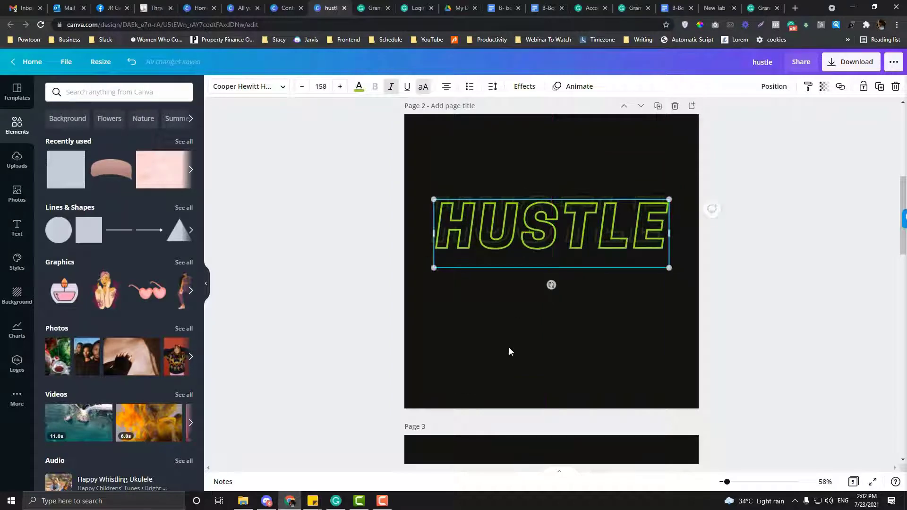
scroll("down", 3)
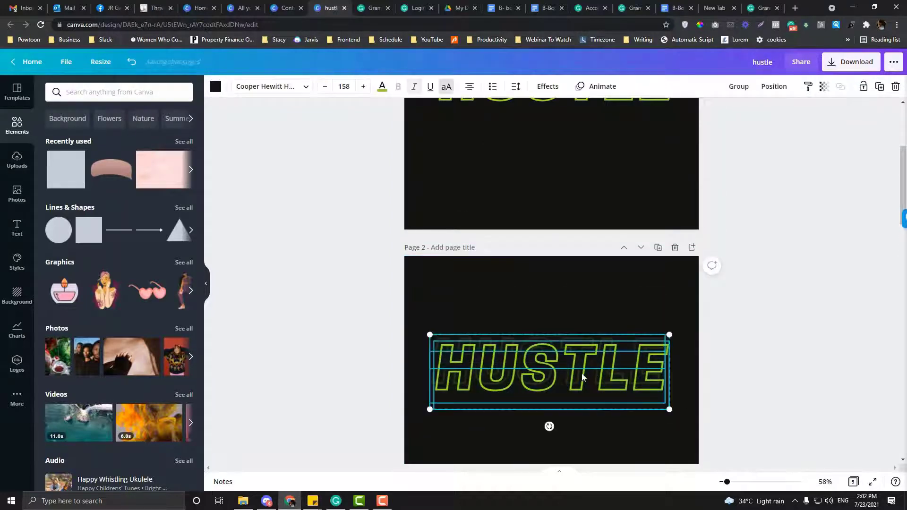
left_click(797, 326)
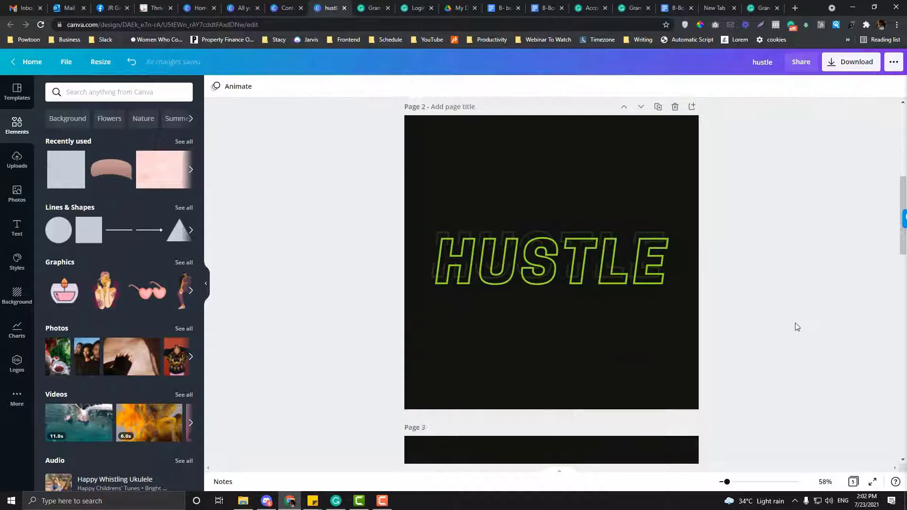
scroll("up", 3)
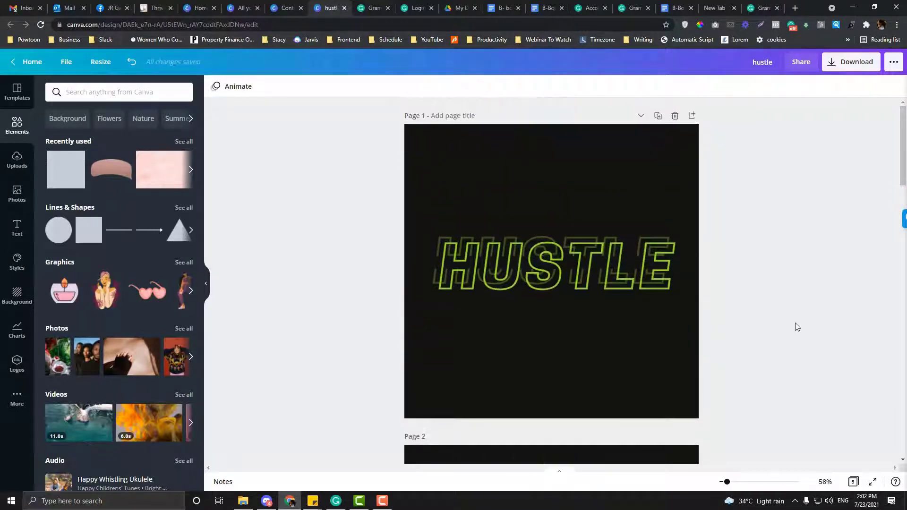
scroll("down", 3)
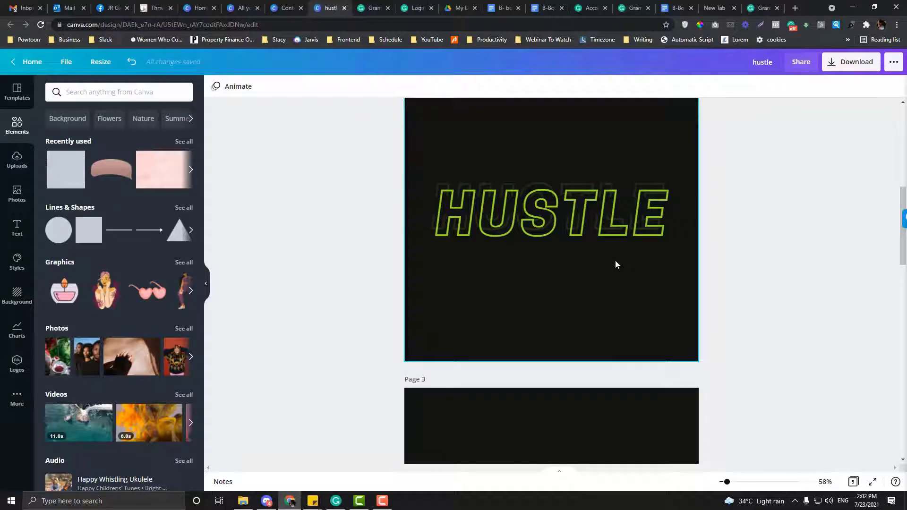
scroll("down", 3)
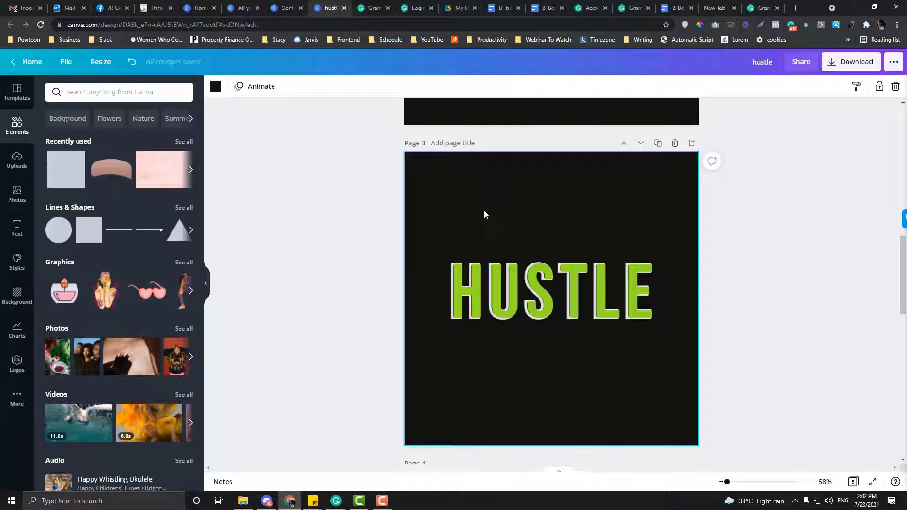
mouse_move(472, 217)
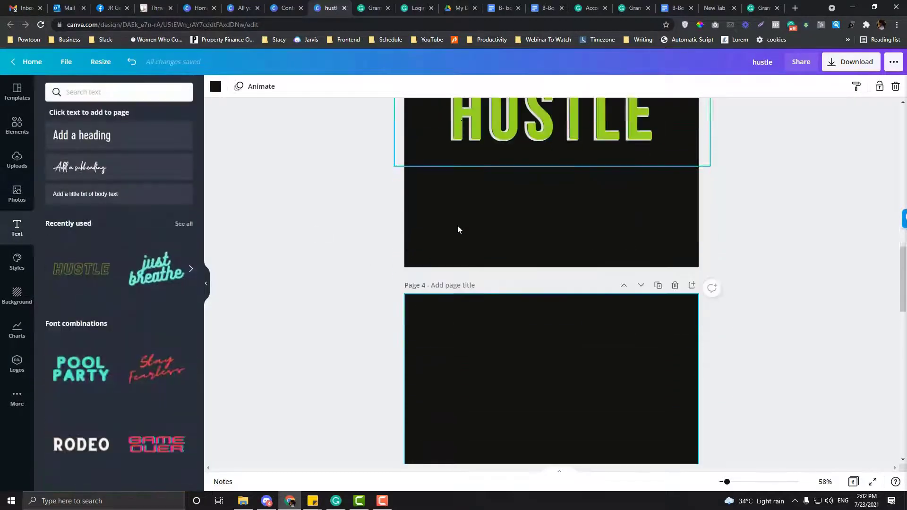
Add the outlined HUSTLE style to page 4 in Bebas Neue Cyrillic, enlarged and duplicated
left_click(550, 402)
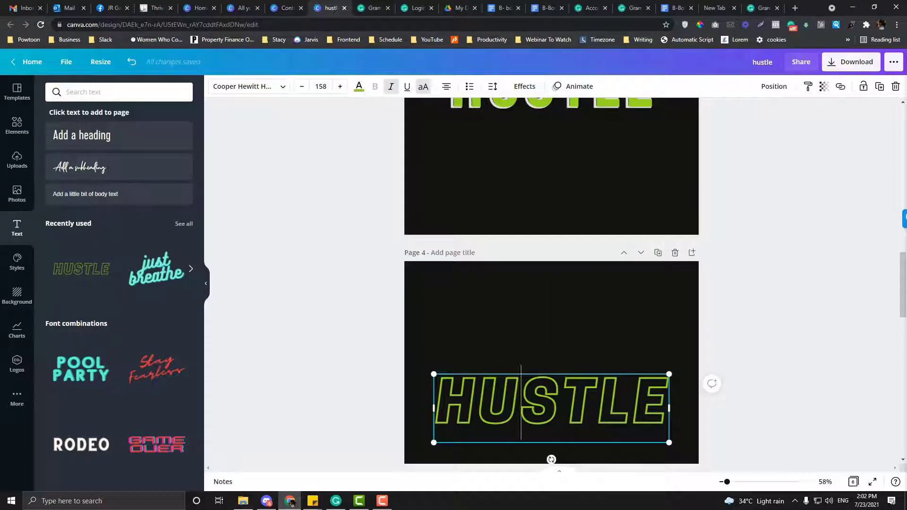
left_click(249, 85)
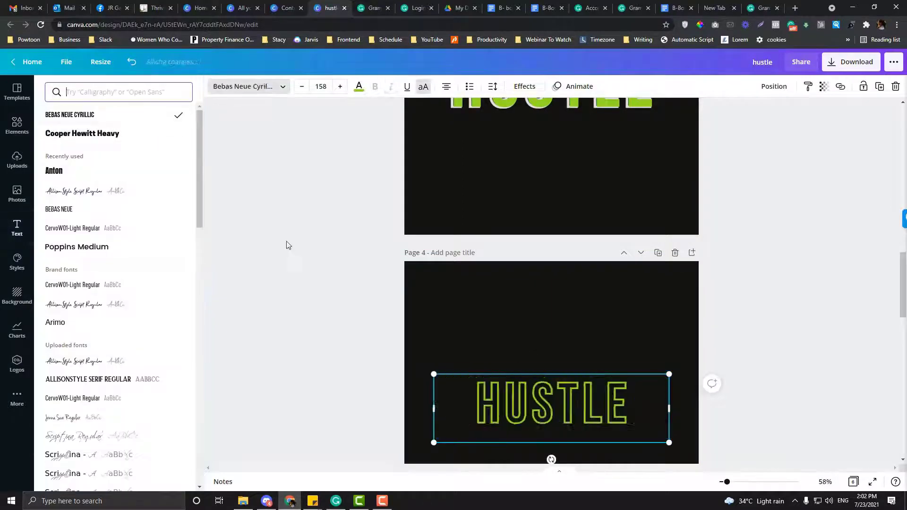
left_click(17, 228)
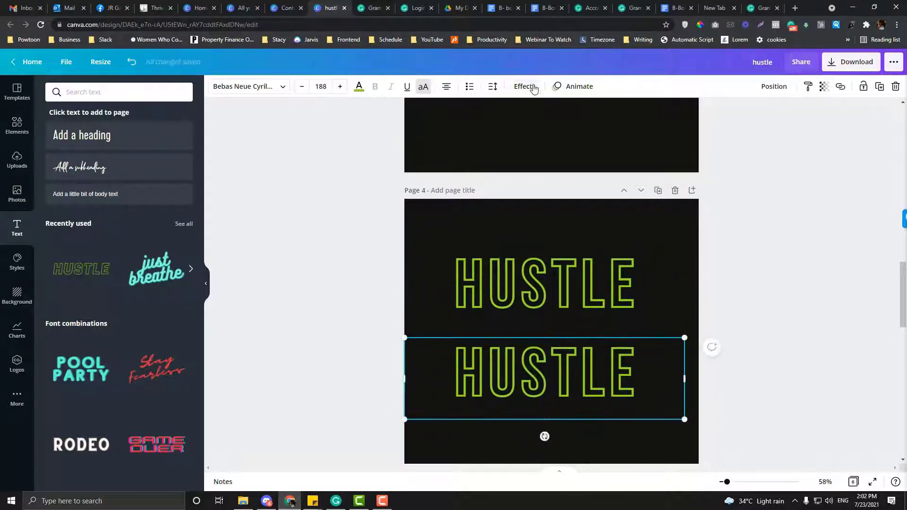
Set the lower HUSTLE effect to None and give the hollow copy stacked over it a light outline colour
left_click(523, 86)
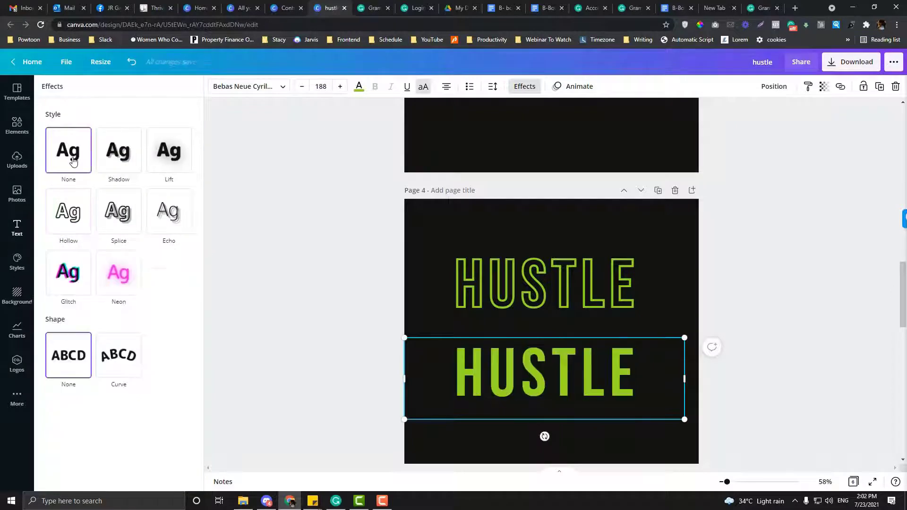
left_click(68, 150)
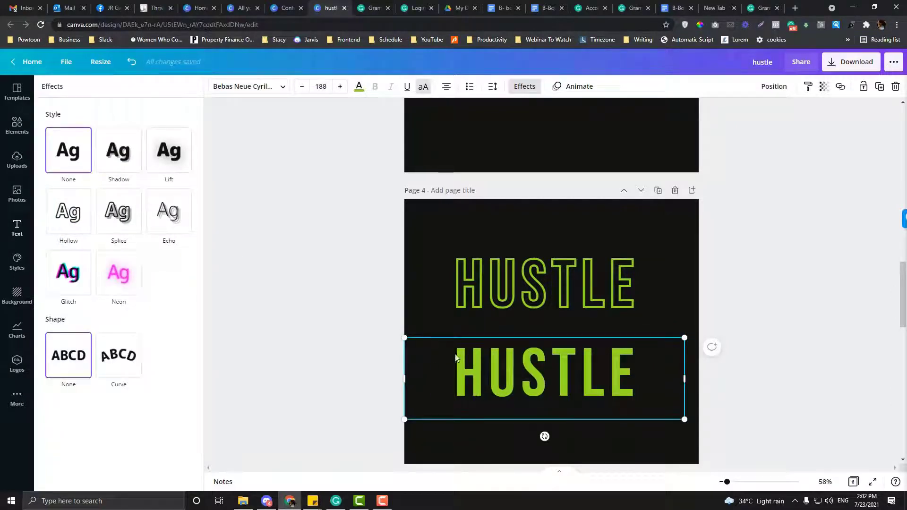
left_click(68, 211)
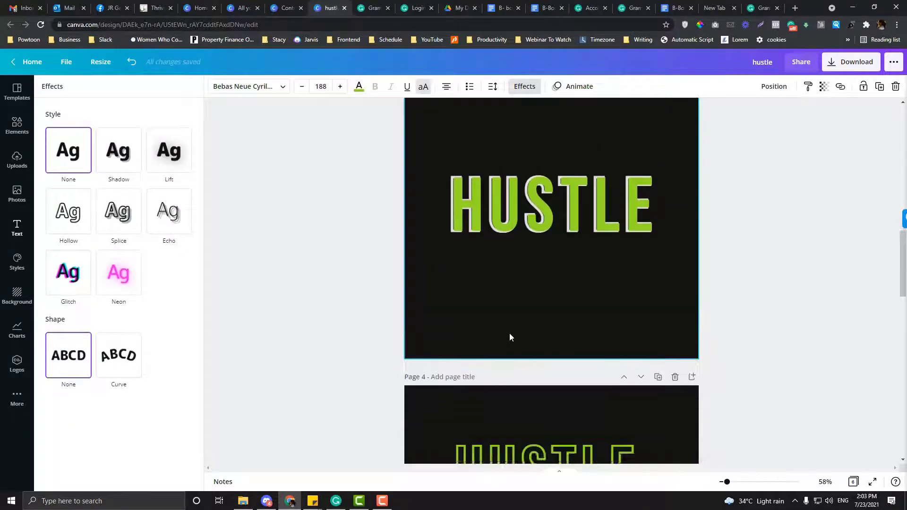
left_click(68, 211)
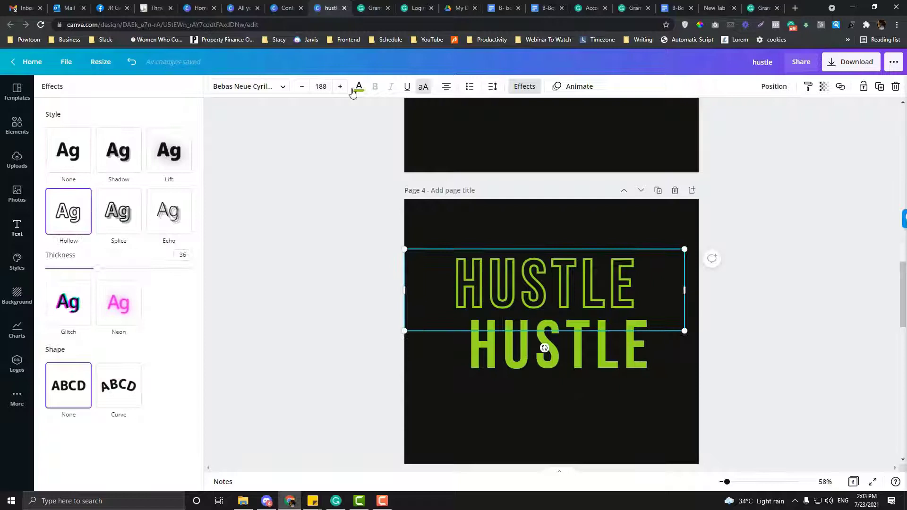
left_click(358, 86)
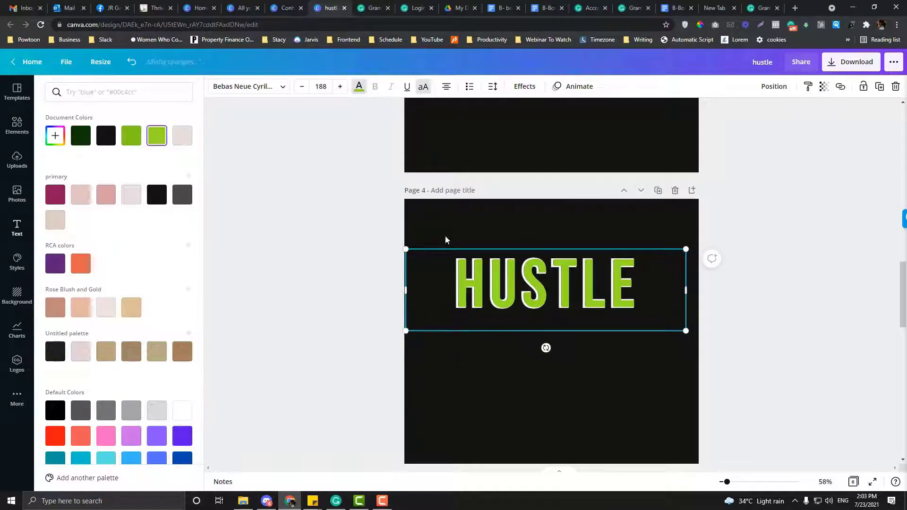
left_click(17, 228)
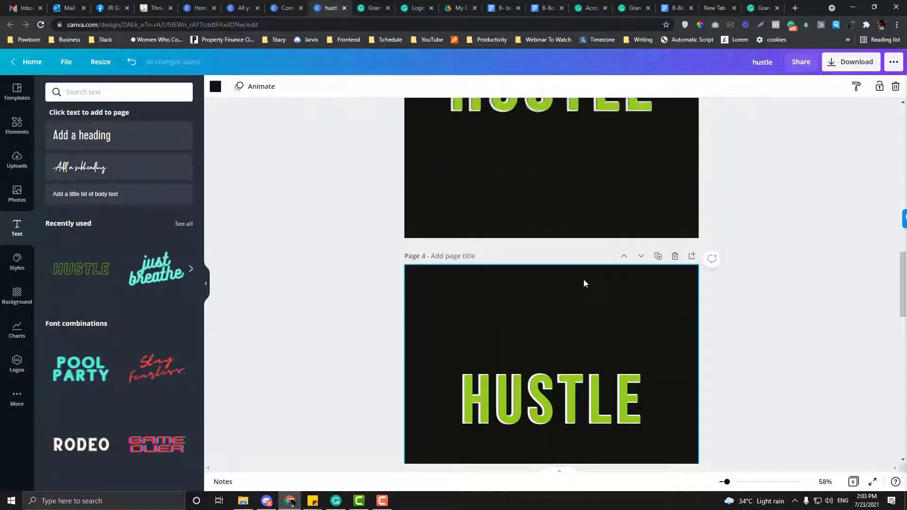
Move down to page 6 and add the recently used outlined HUSTLE style to it
scroll("down", 3)
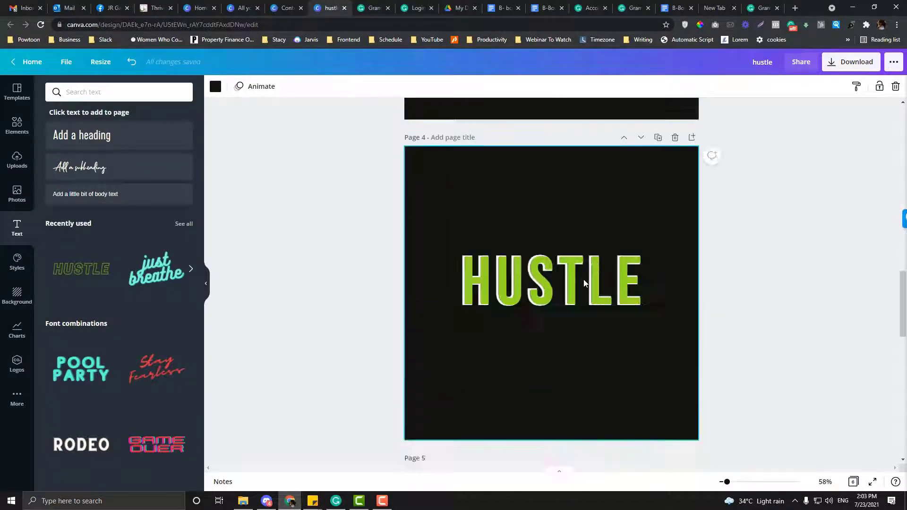
scroll("down", 3)
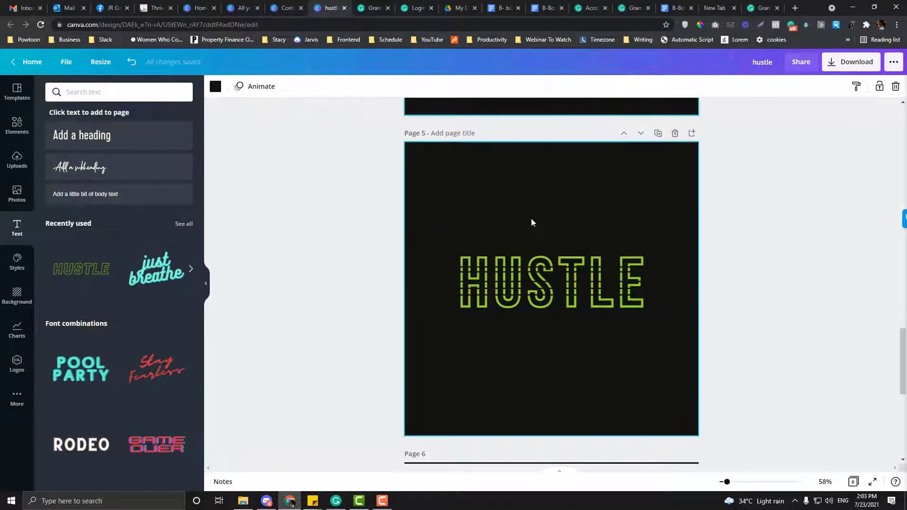
left_click(550, 282)
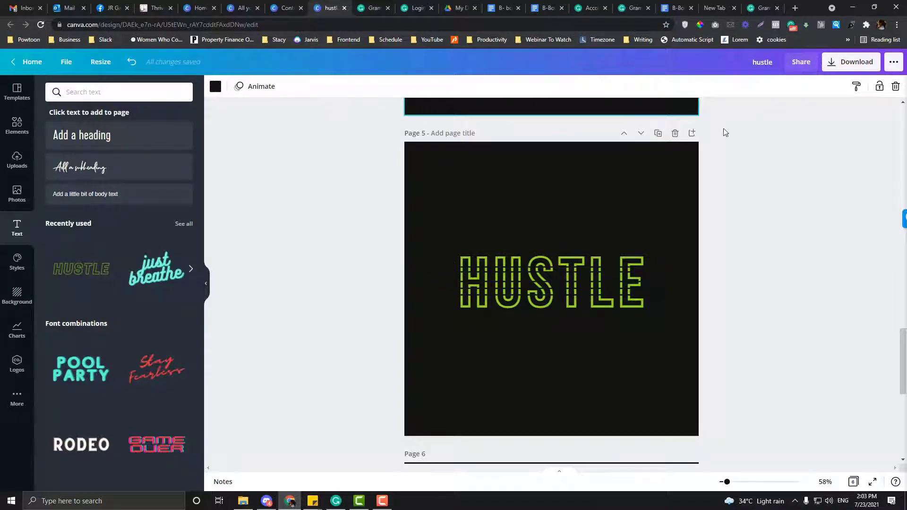
scroll("down", 3)
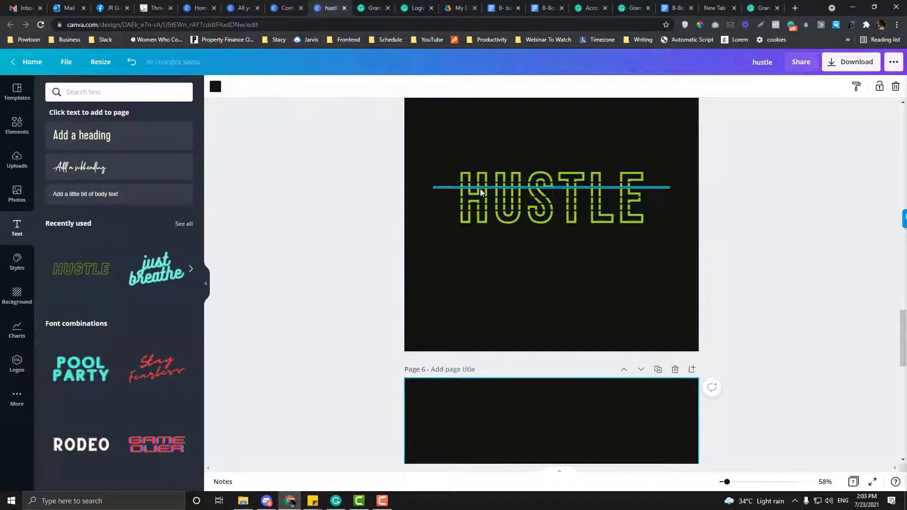
left_click(550, 352)
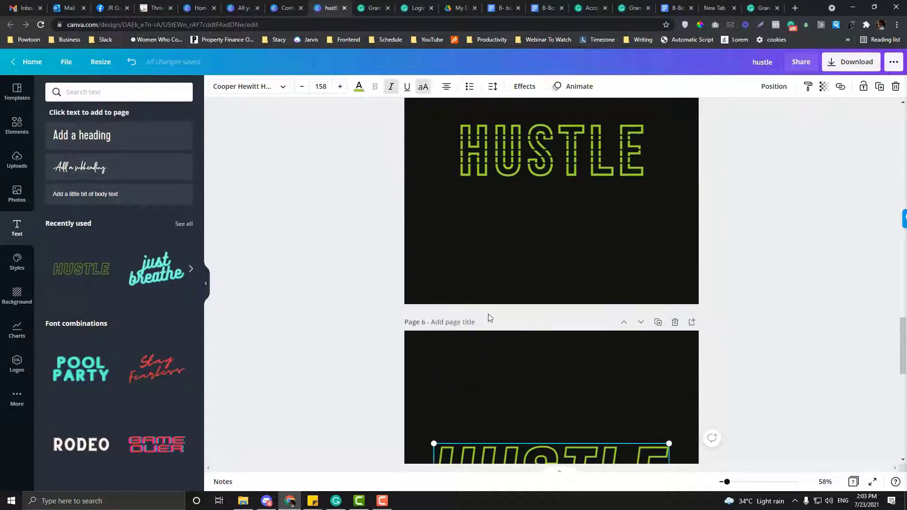
Set page 6 HUSTLE to Bebas Neue Cyrillic and lay black lines across its letters as stripes
left_click(245, 86)
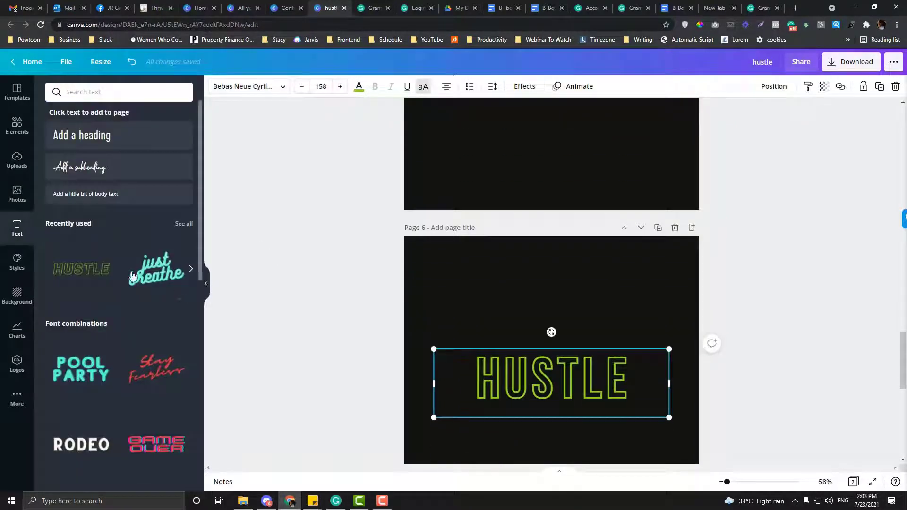
left_click(17, 124)
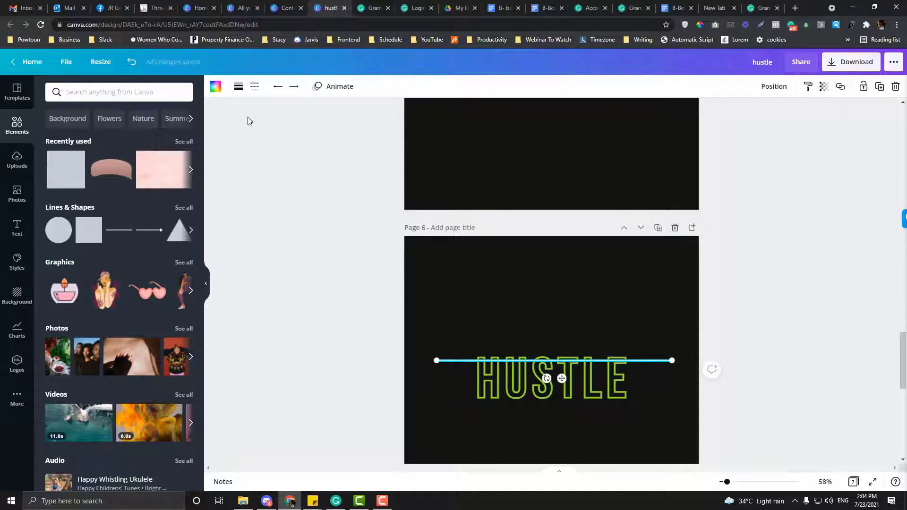
left_click(216, 86)
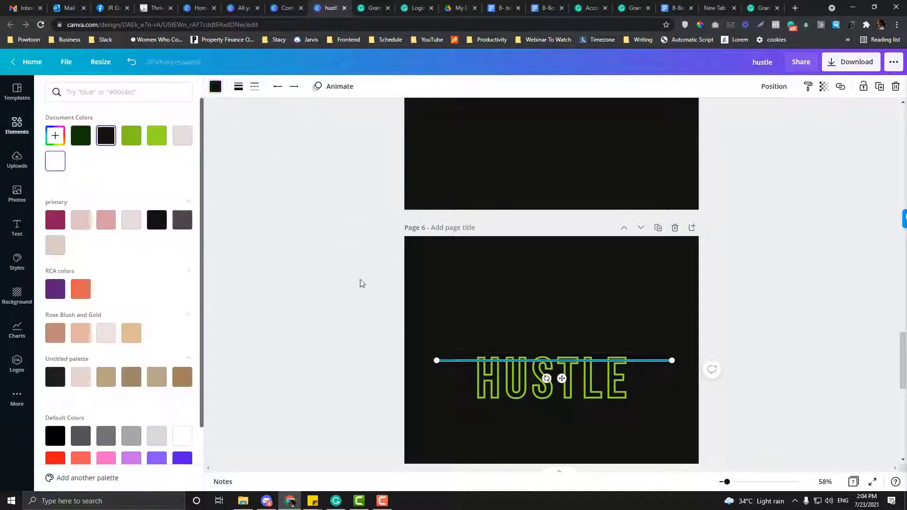
left_click(17, 123)
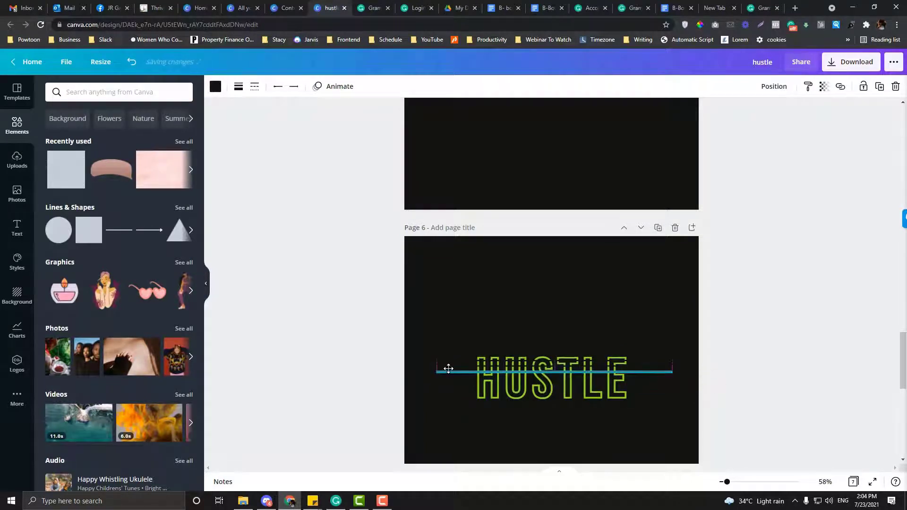
left_click(448, 369)
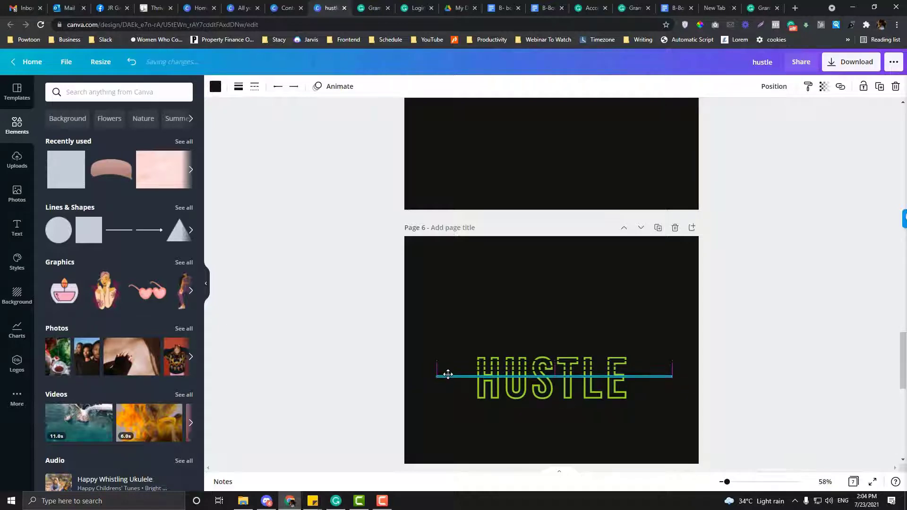
left_click(456, 362)
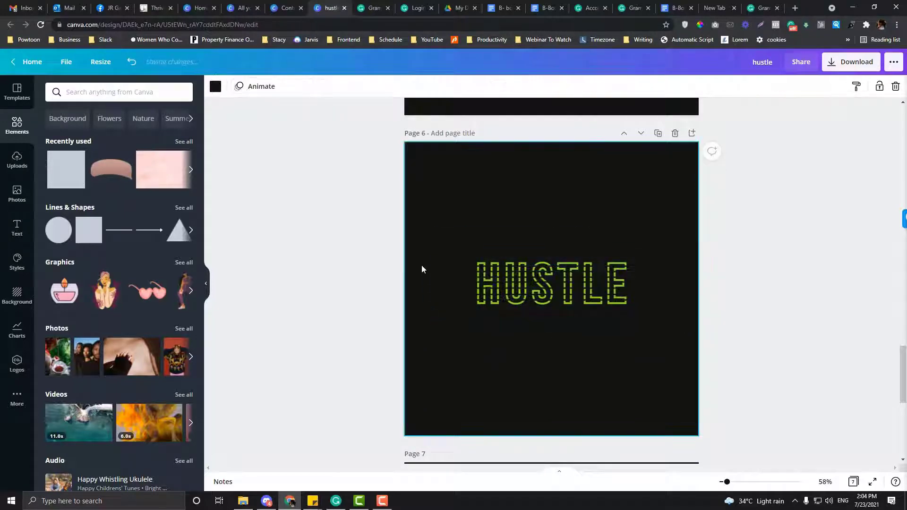
Select HUSTLE with its black stripes as one group and centre it horizontally on page 6
left_click(550, 283)
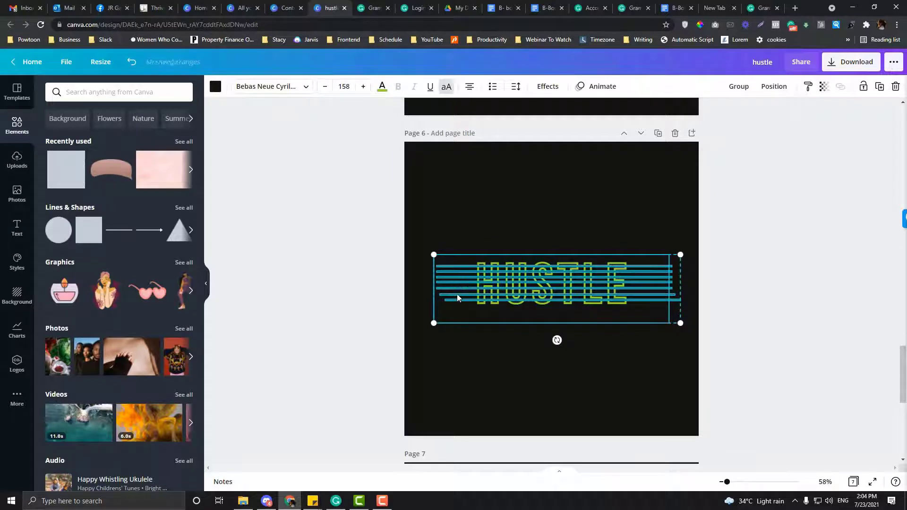
left_click(426, 238)
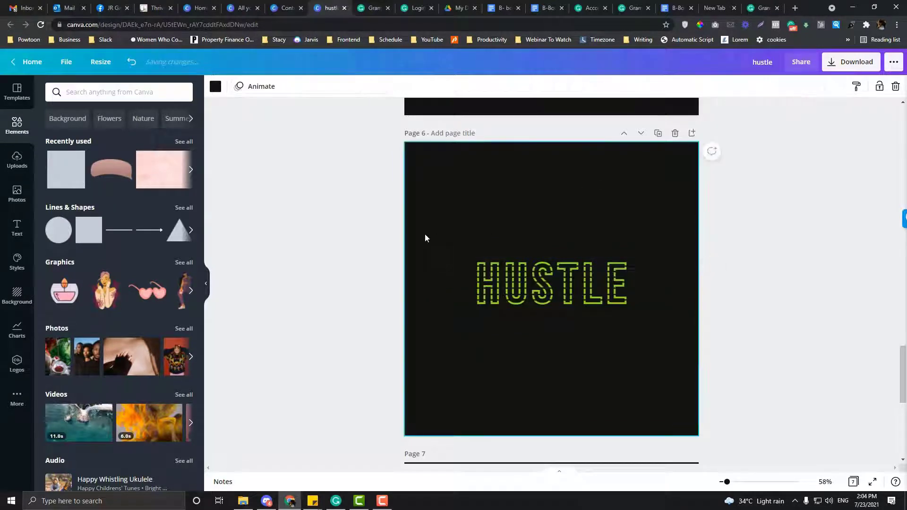
left_click(551, 283)
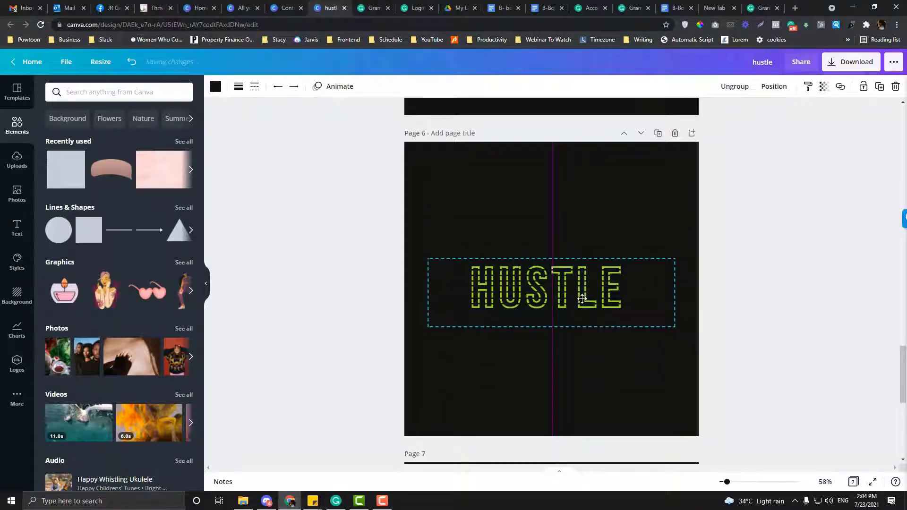
scroll("up", 3)
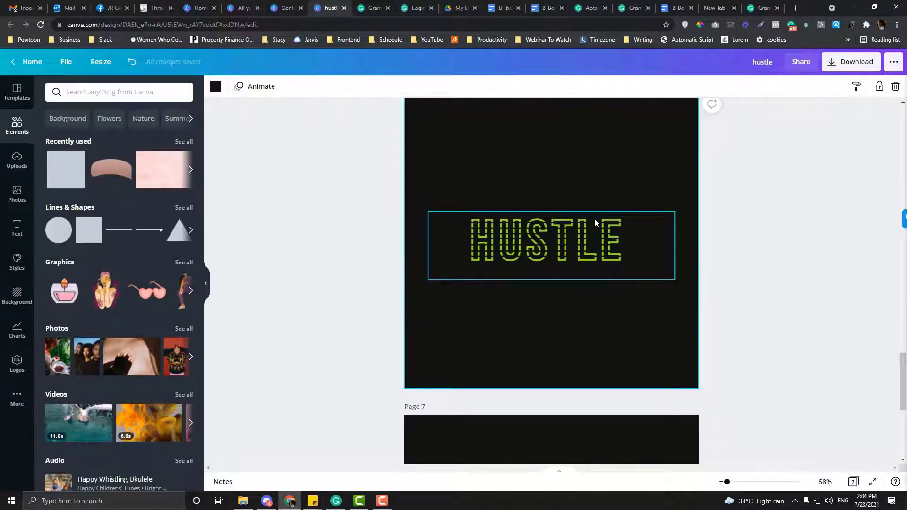
scroll("down", 3)
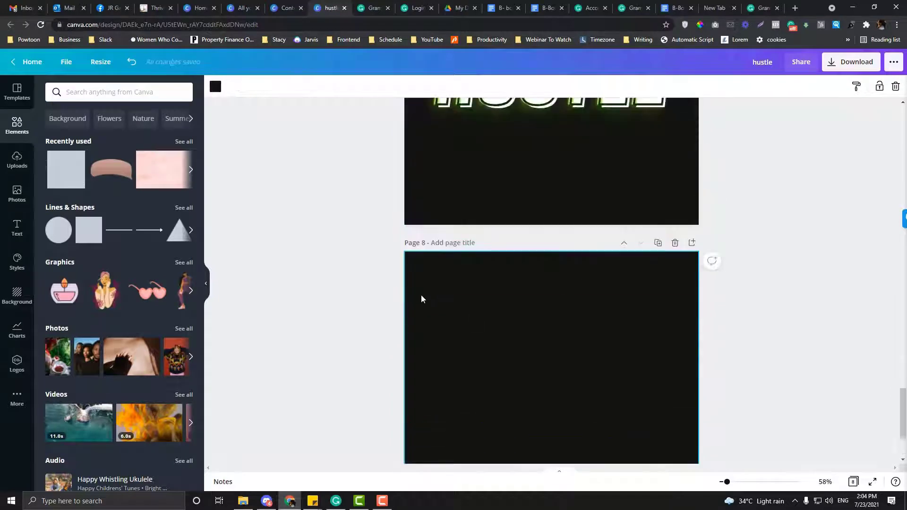
Add the recent HUSTLE text to page 8 and give the top copy the Neon glow effect
left_click(16, 227)
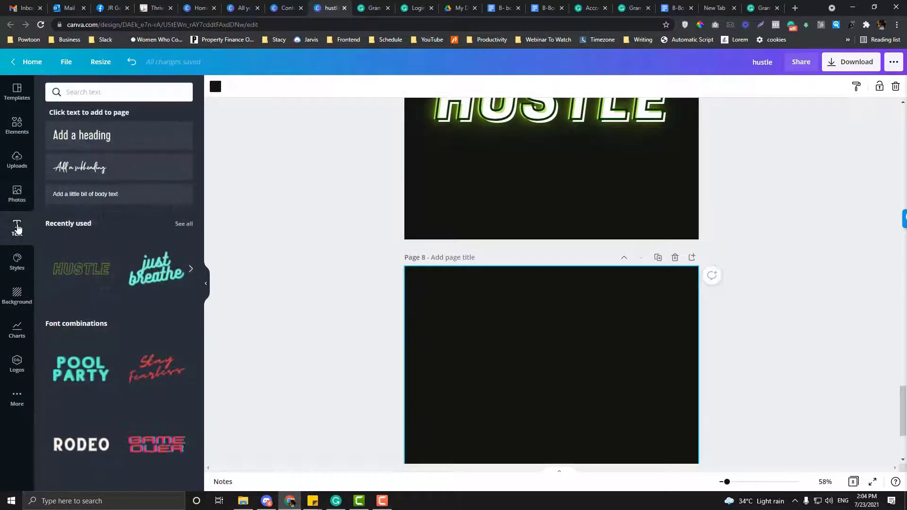
left_click(81, 269)
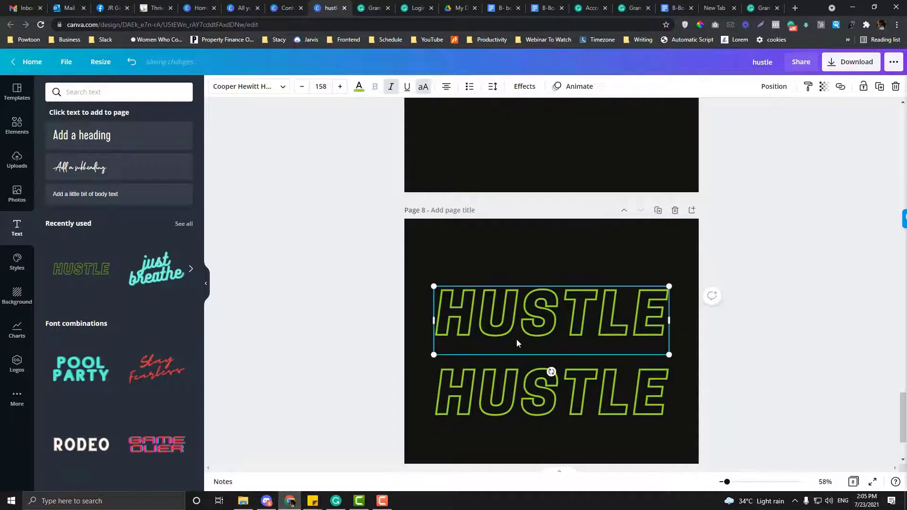
scroll("down", 3)
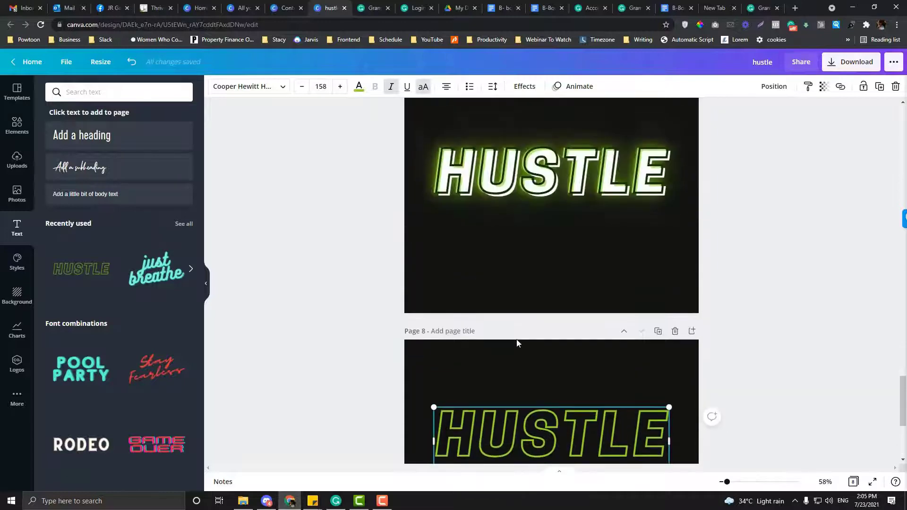
left_click(523, 86)
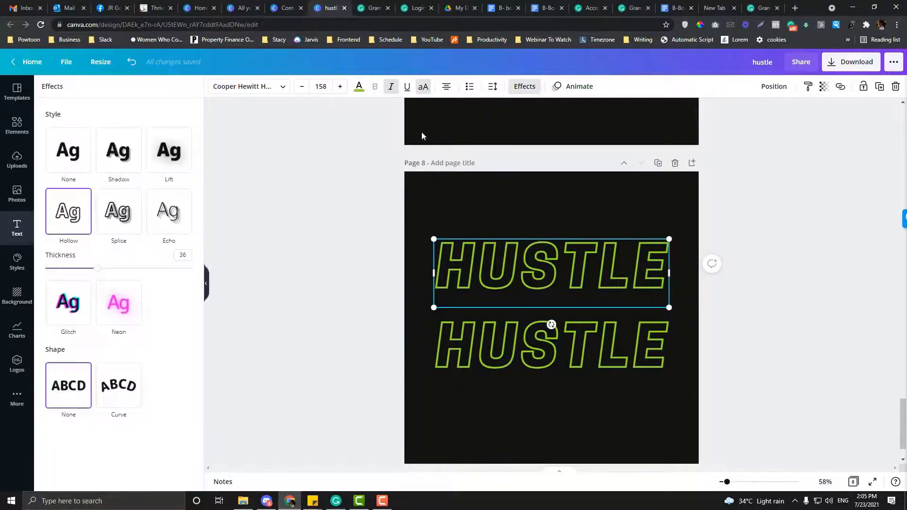
left_click(119, 300)
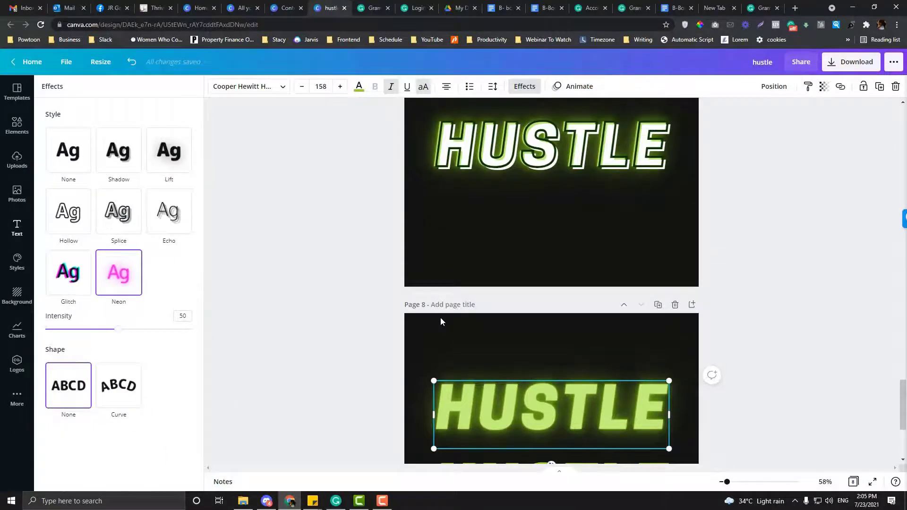
Give the lower HUSTLE on page 8 the Splice effect with a white spliced layer
left_click(17, 228)
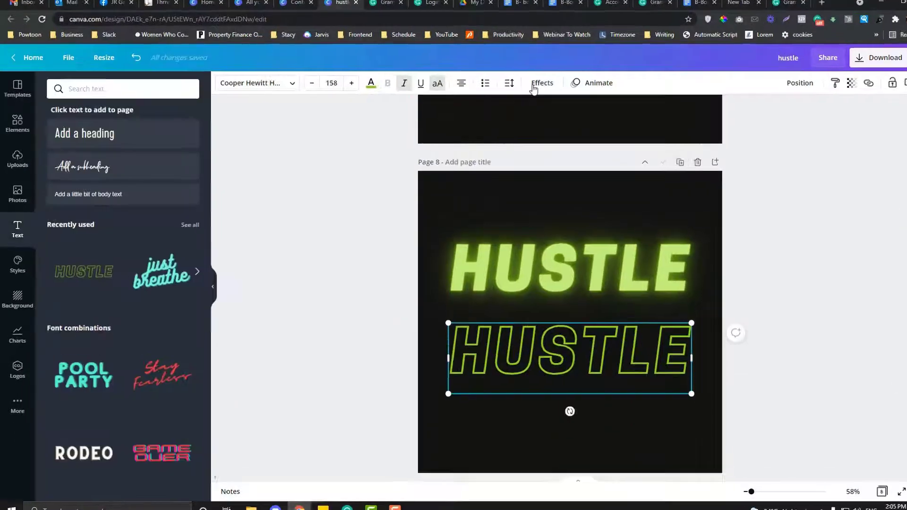
left_click(541, 83)
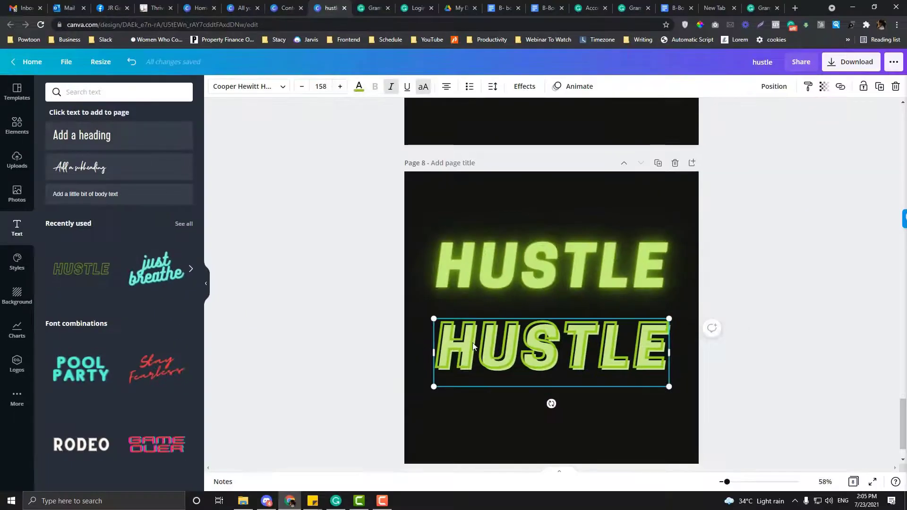
mouse_move(465, 339)
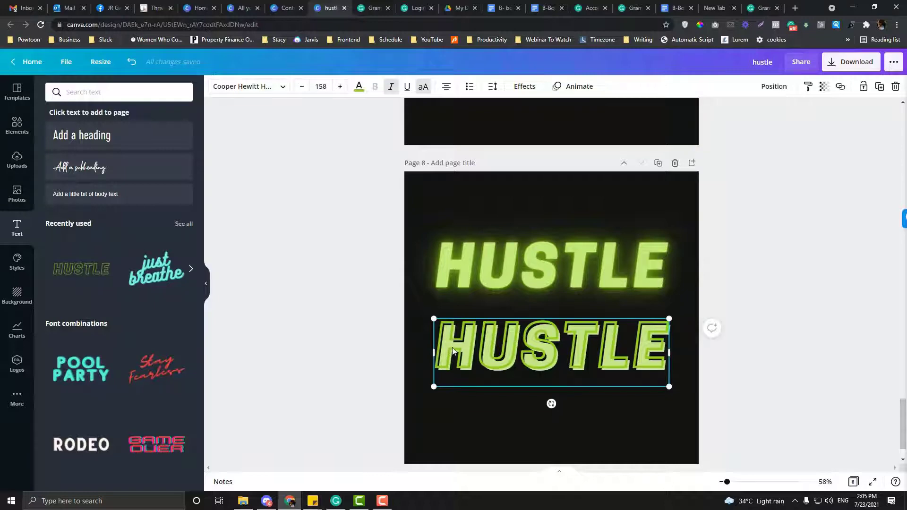
mouse_move(476, 339)
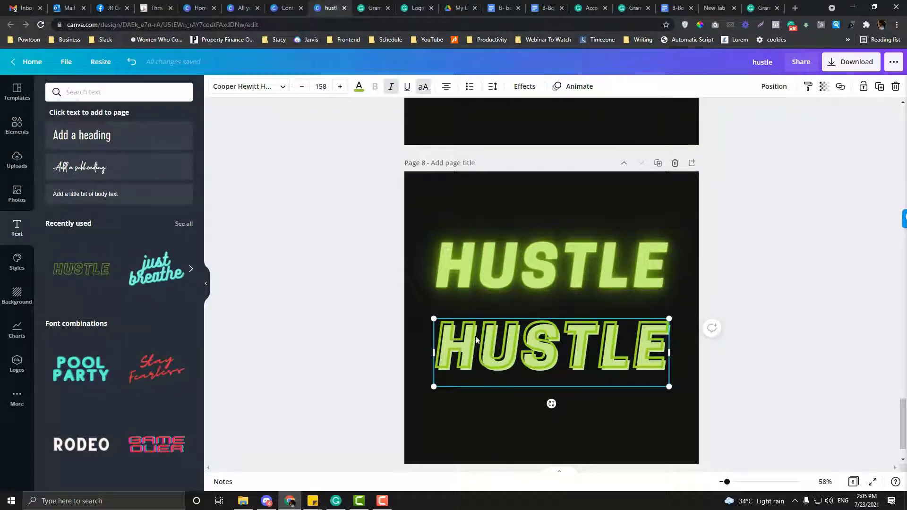
left_click(524, 86)
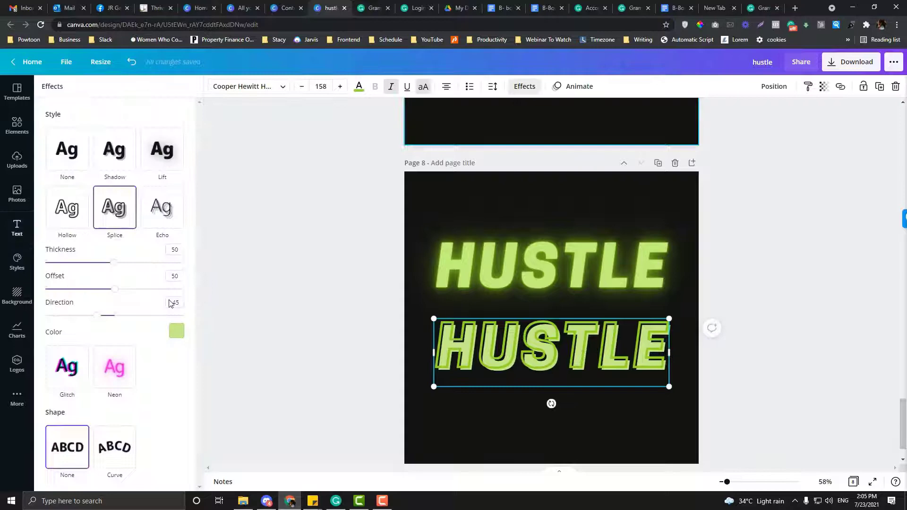
left_click(176, 331)
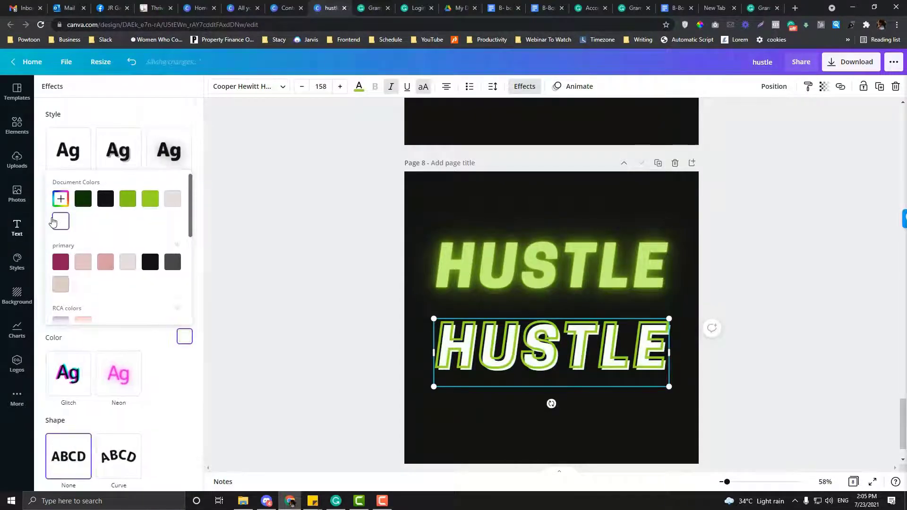
left_click(17, 228)
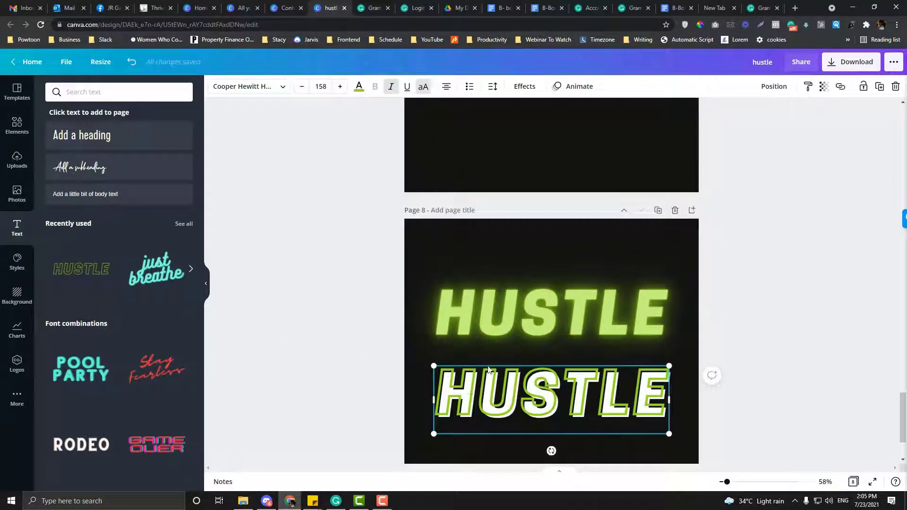
left_click(359, 86)
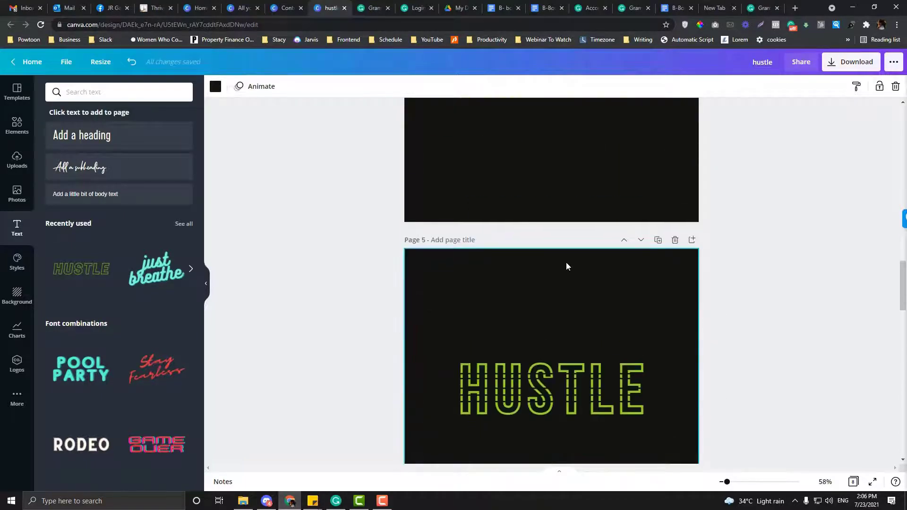
Scroll through the page thumbnails past the eight HUSTLE variations down to the blank Page 9
scroll("up", 3)
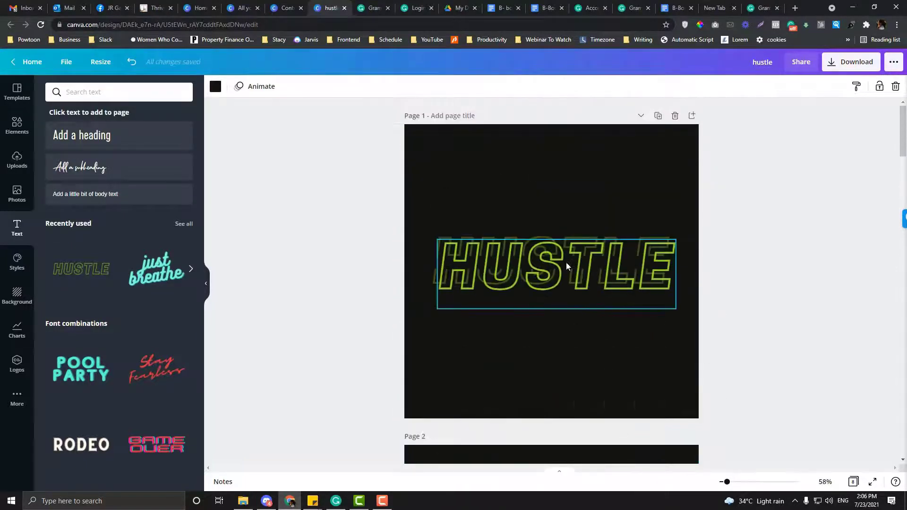
left_click(853, 482)
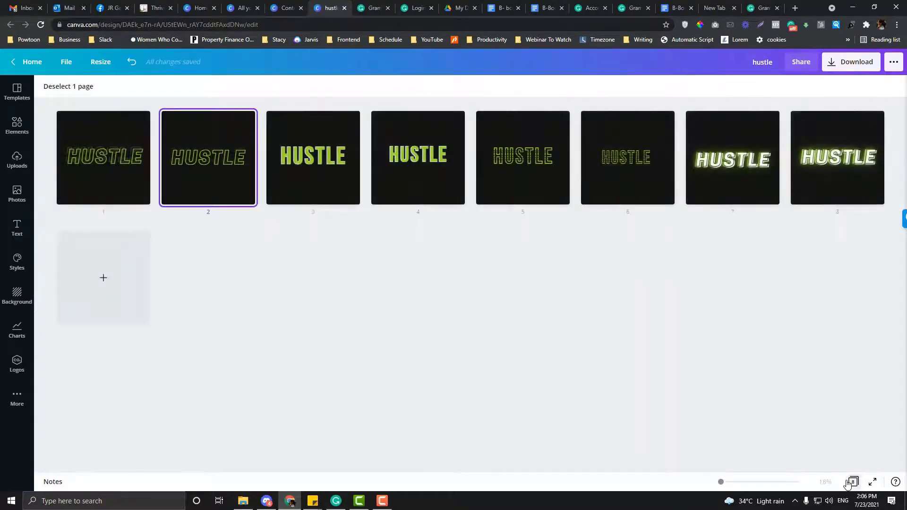
left_click(17, 227)
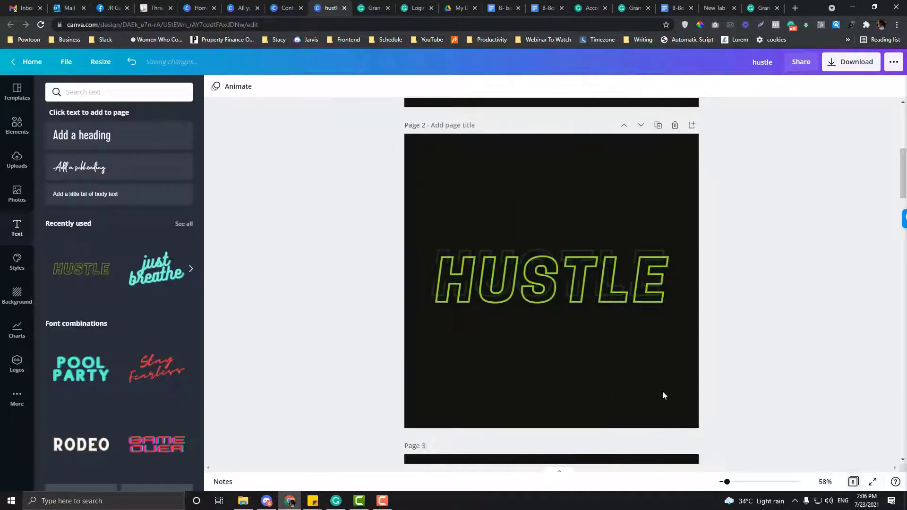
scroll("down", 3)
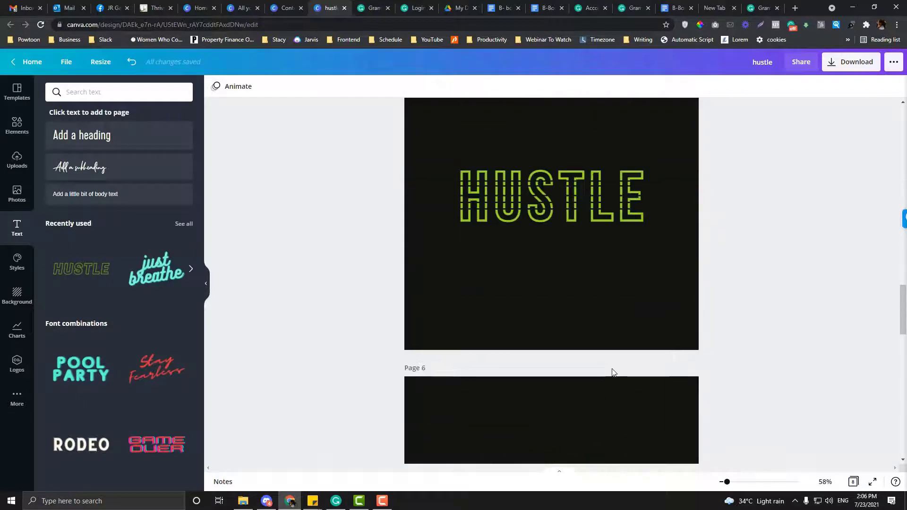
scroll("down", 3)
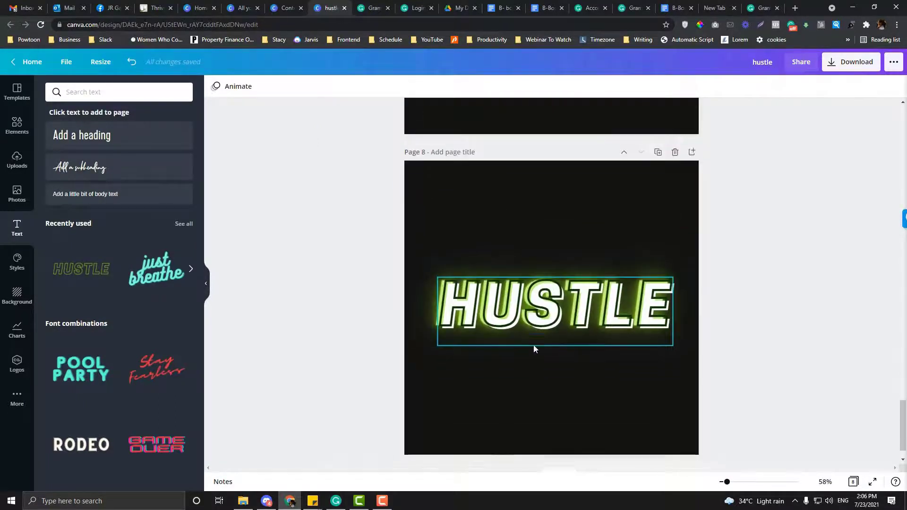
scroll("down", 3)
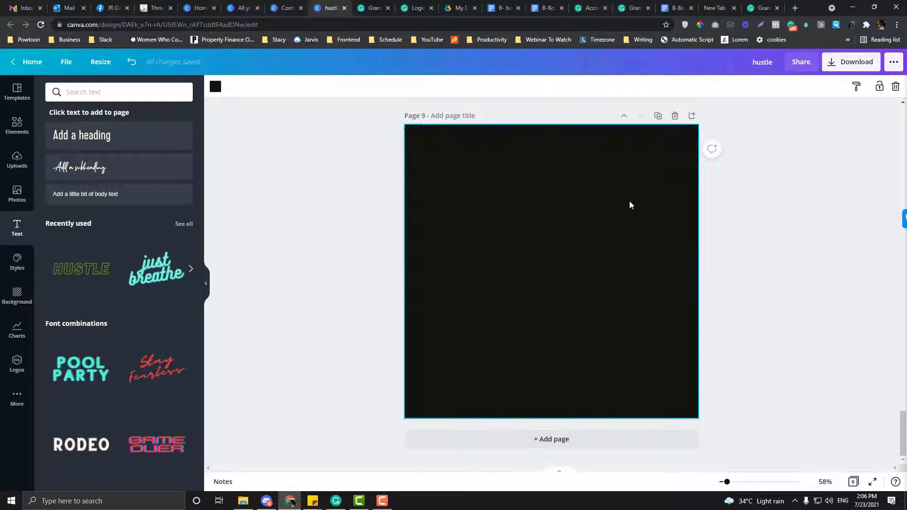
Give Page 9 a white background and add the HUSTLE heading, swapping its hollow outline for a soft Lift shadow
left_click(216, 86)
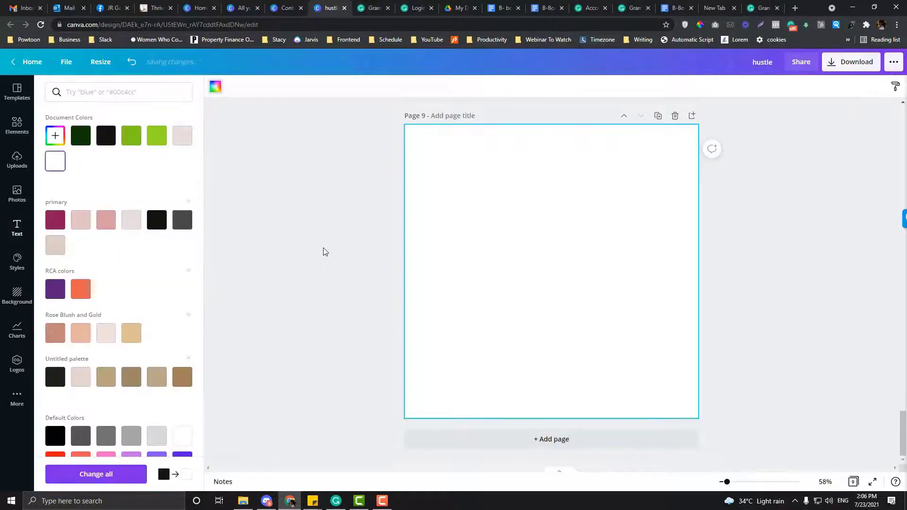
left_click(17, 227)
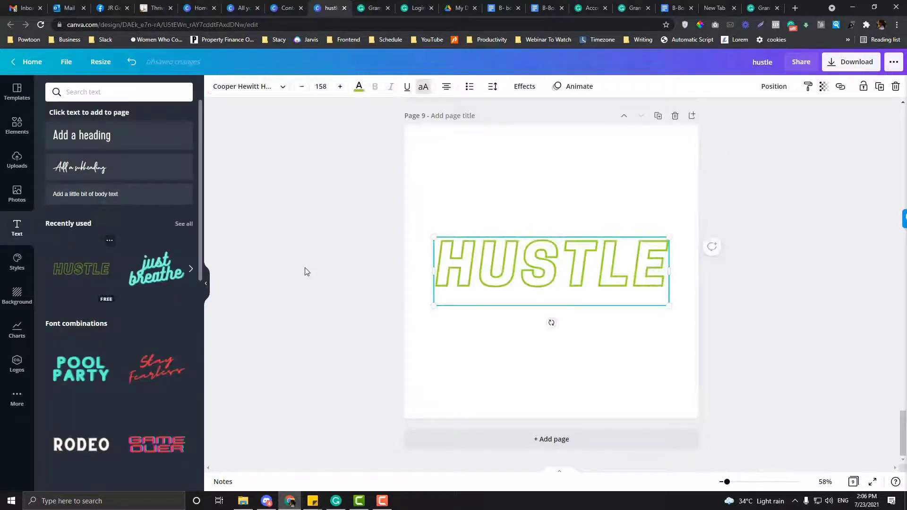
left_click(523, 86)
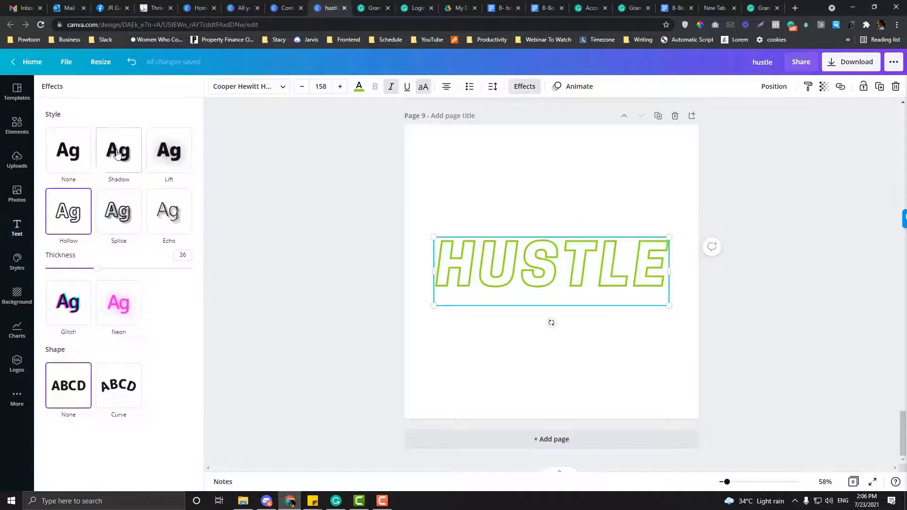
left_click(17, 229)
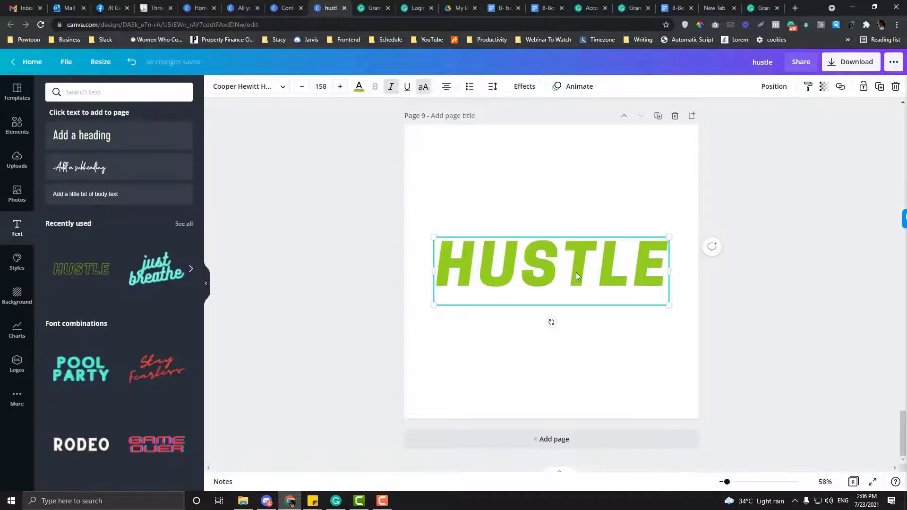
left_click(524, 86)
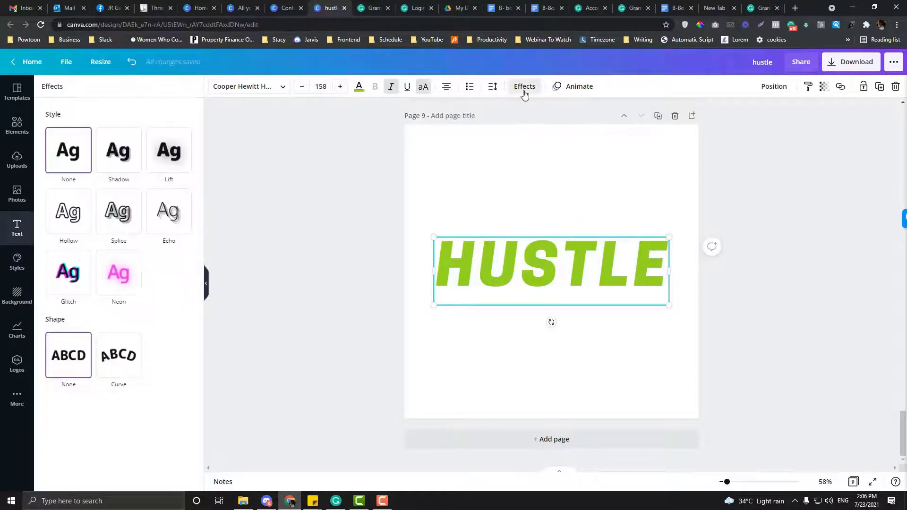
left_click(168, 150)
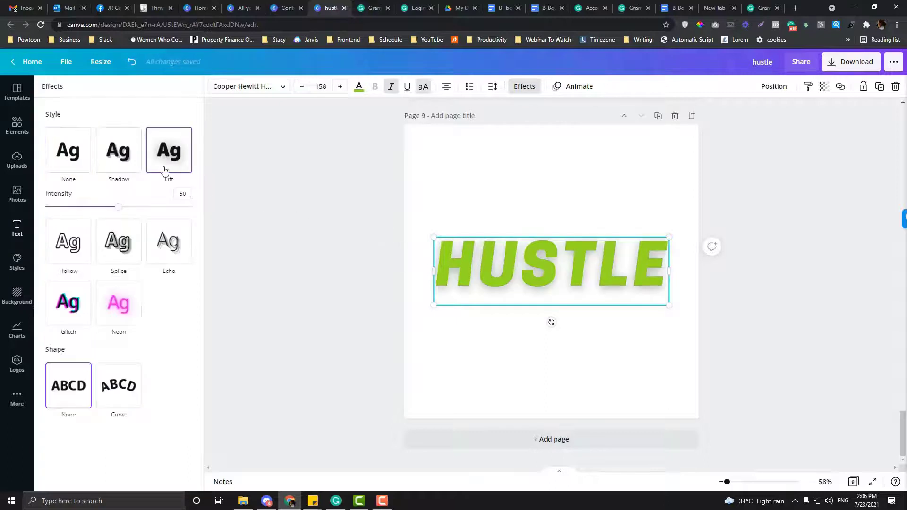
left_click(119, 150)
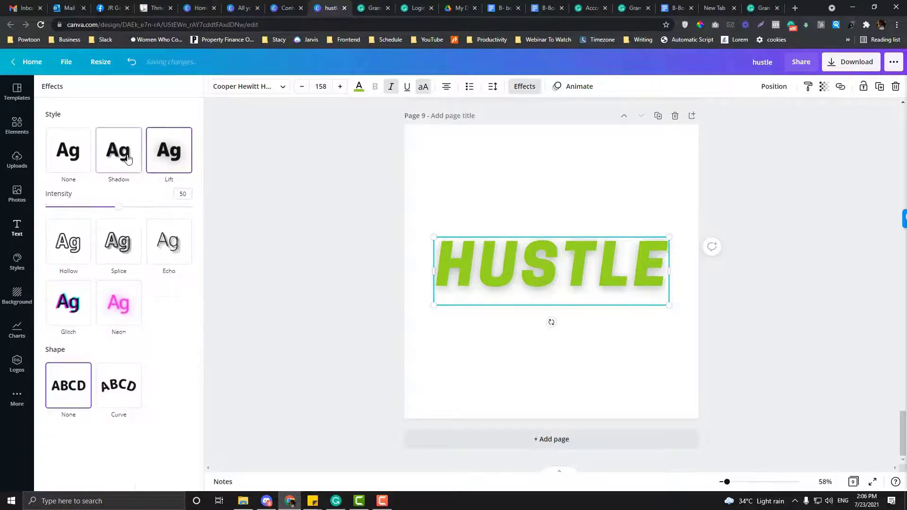
mouse_move(358, 86)
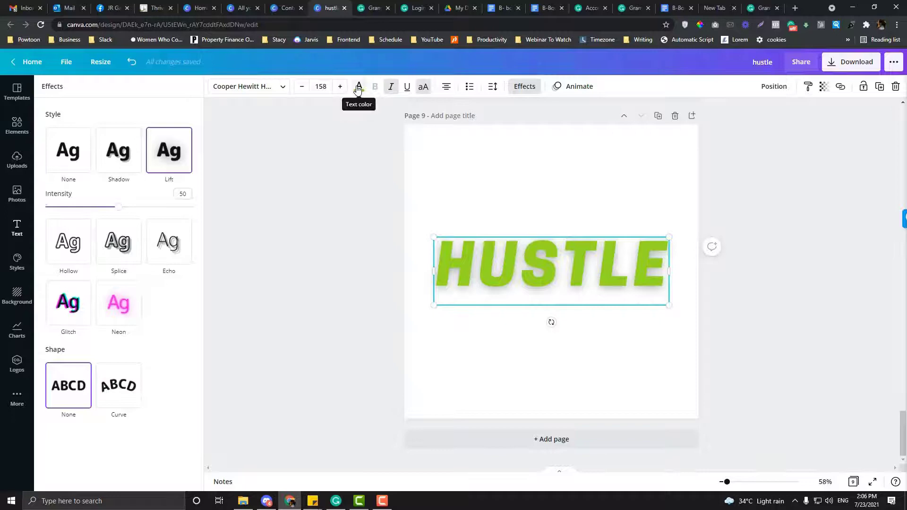
Recolour the HUSTLE text to black and set its Effects back to None
left_click(359, 86)
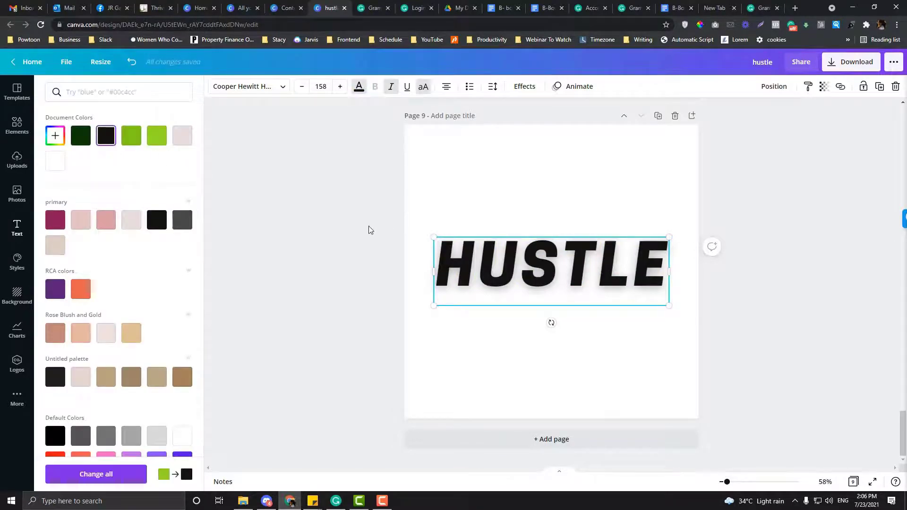
left_click(17, 228)
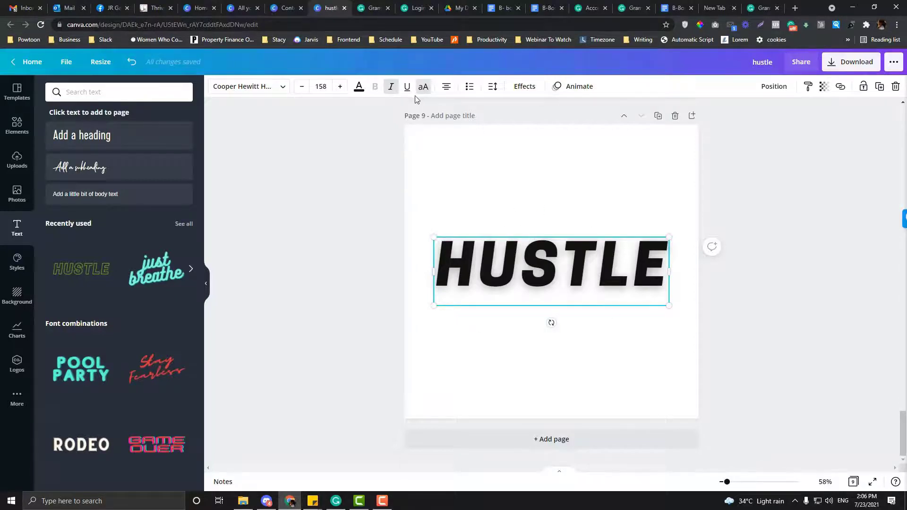
left_click(524, 86)
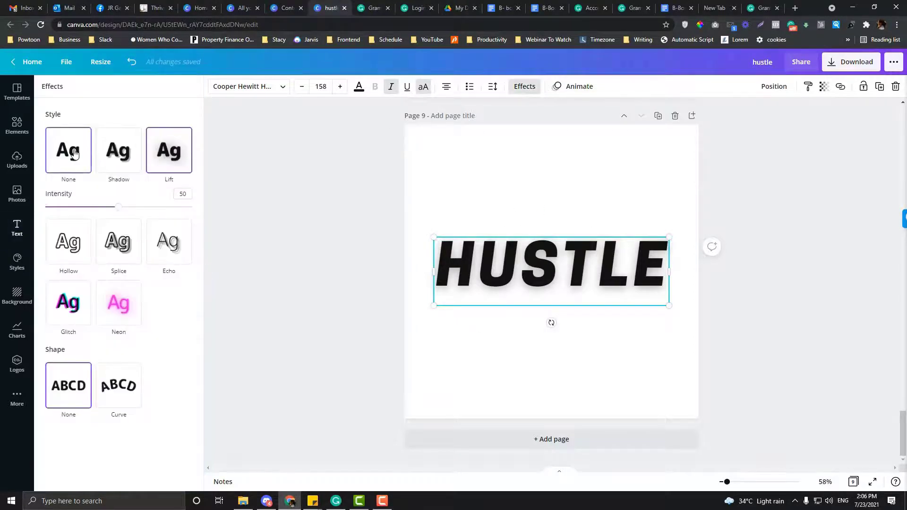
left_click(17, 227)
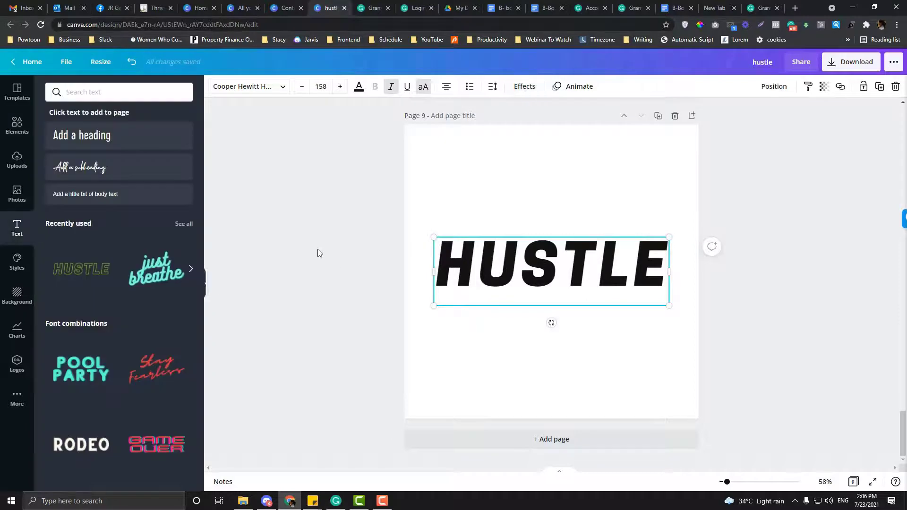
left_click(17, 124)
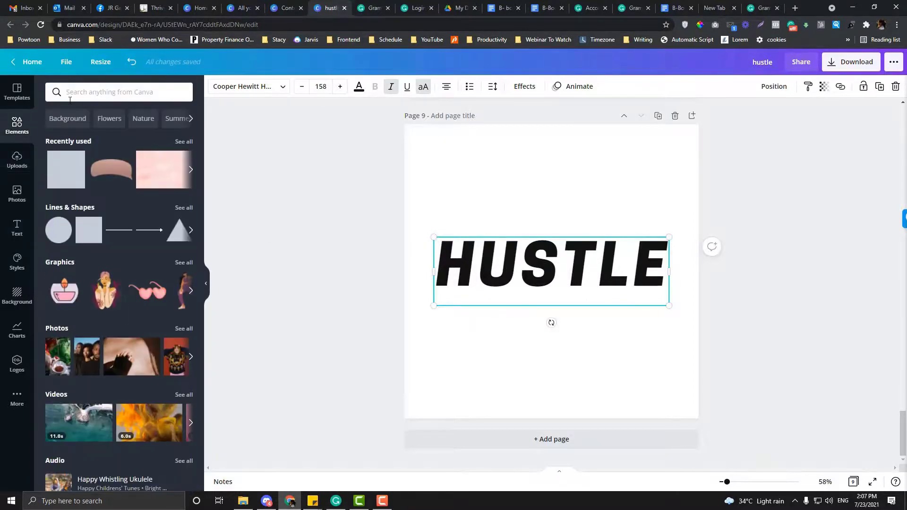
Search Elements for 'shadow' and place a soft shadow graphic beside the H of HUSTLE
type("s")
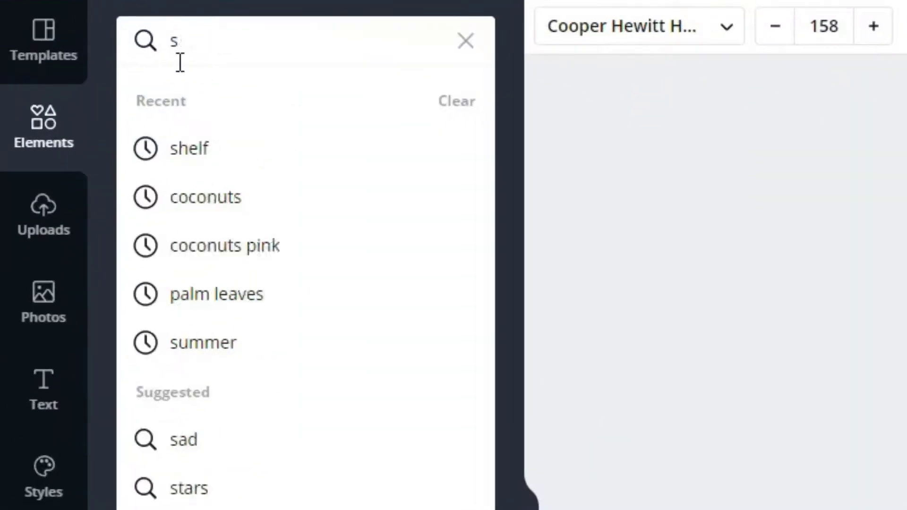
type("hdo")
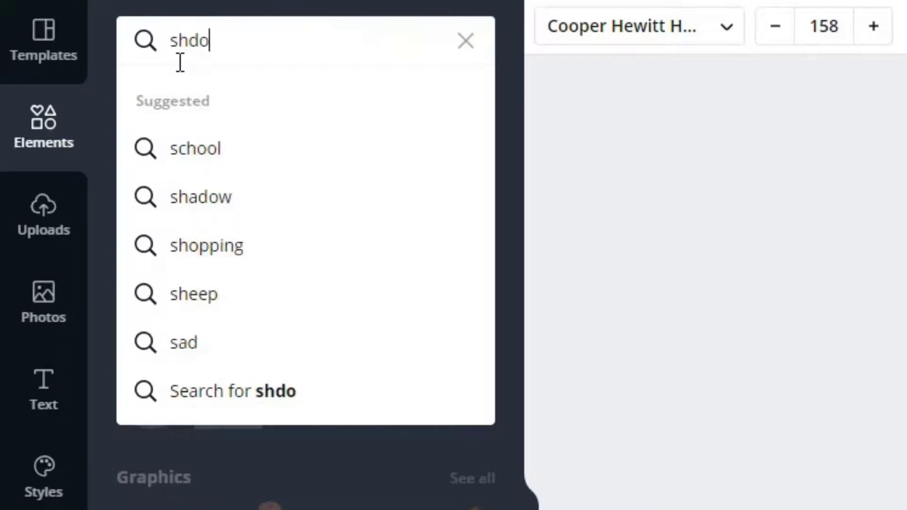
left_click(200, 197)
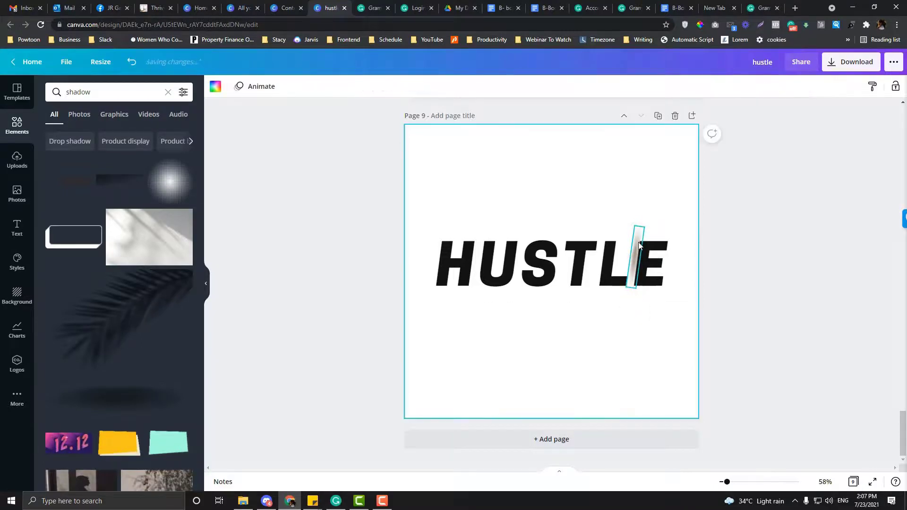
left_click(636, 260)
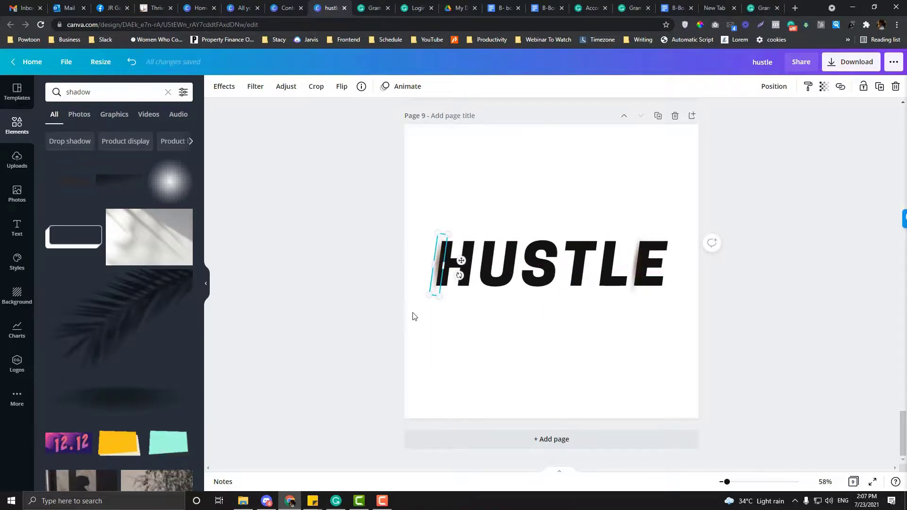
left_click(414, 316)
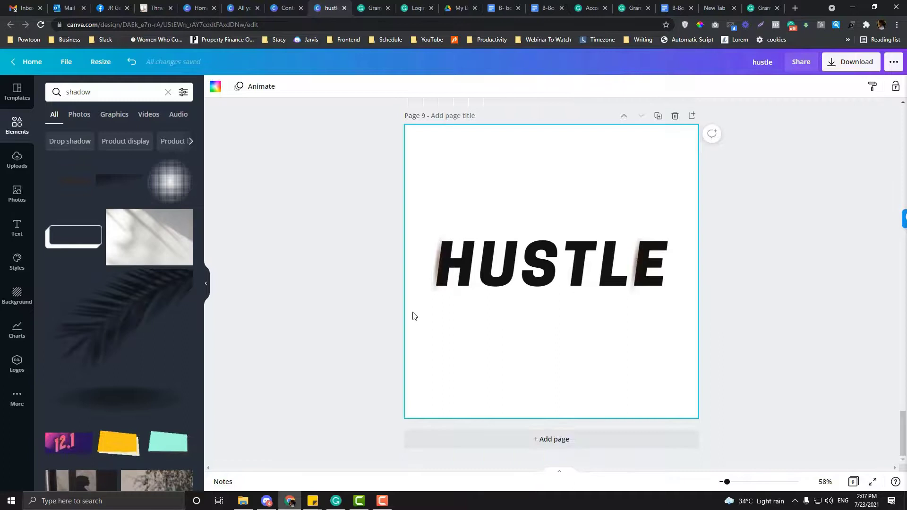